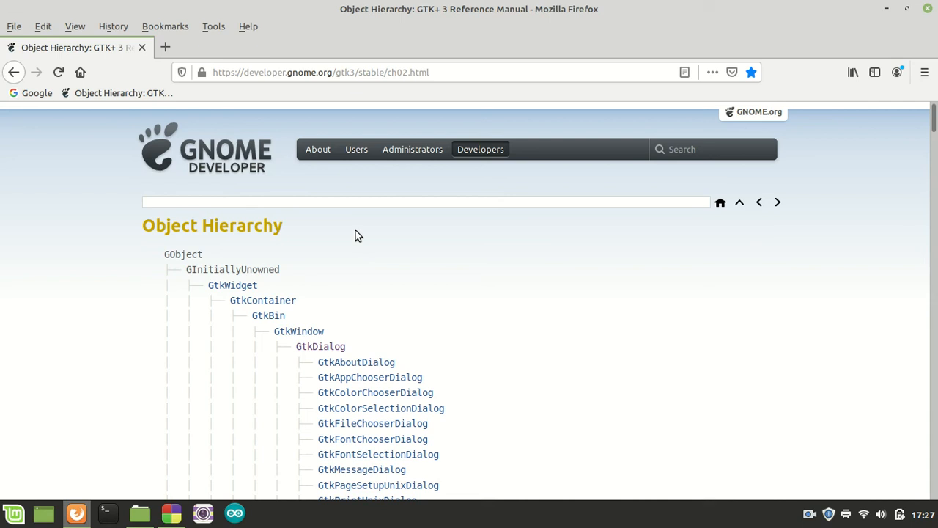
pyautogui.moveTo(388, 223)
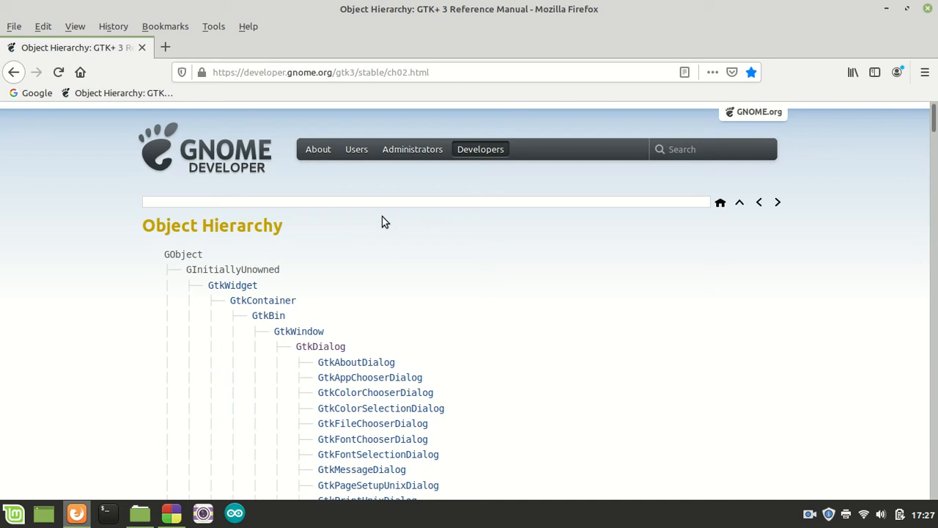
pyautogui.moveTo(575, 267)
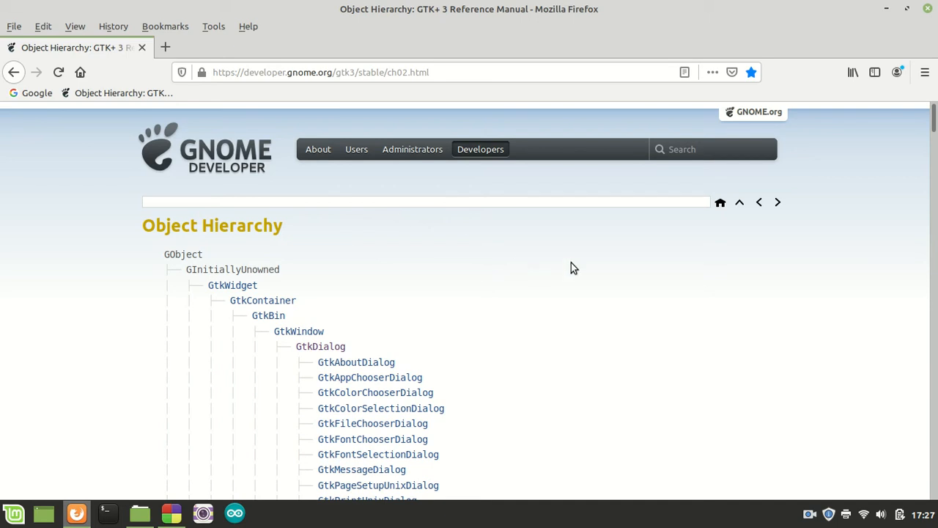
# Step: Follow the GtkDialog link in the hierarchy to its reference page
pyautogui.scroll(-3)
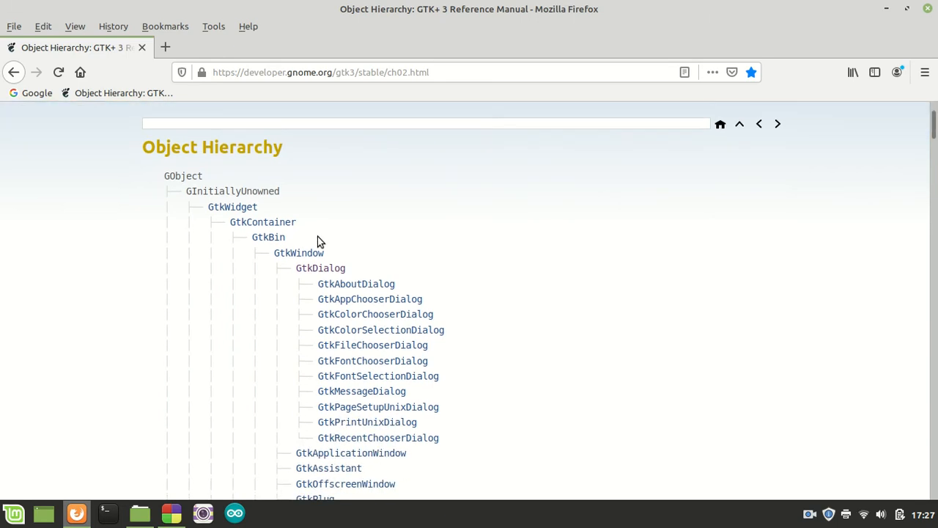
pyautogui.moveTo(320, 266)
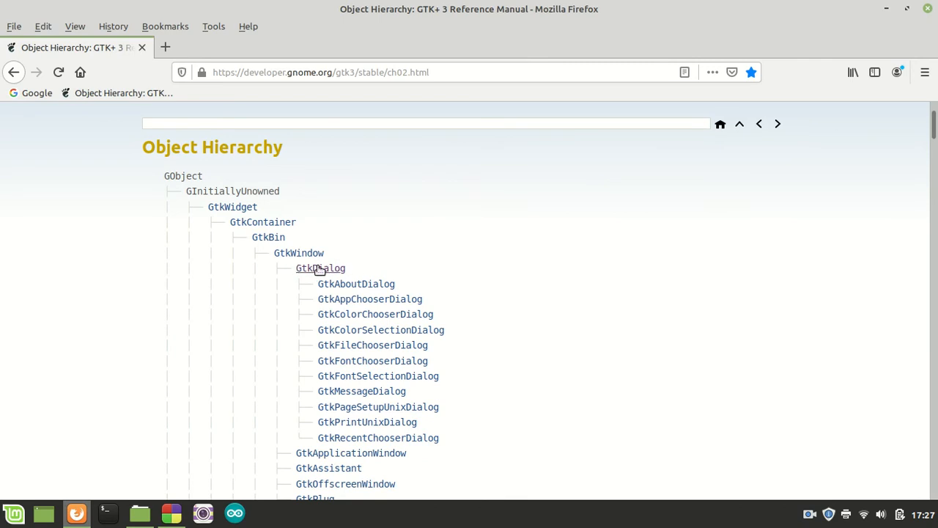
pyautogui.moveTo(319, 267)
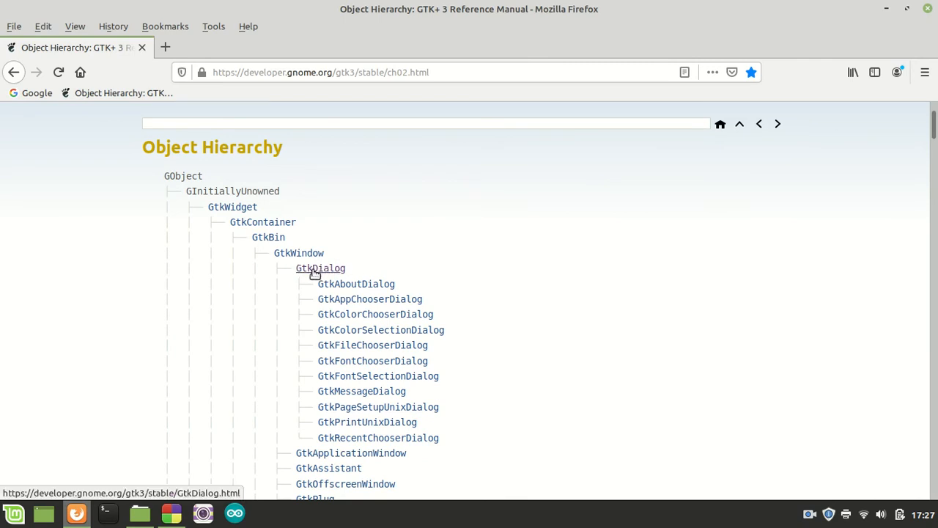
pyautogui.moveTo(320, 266)
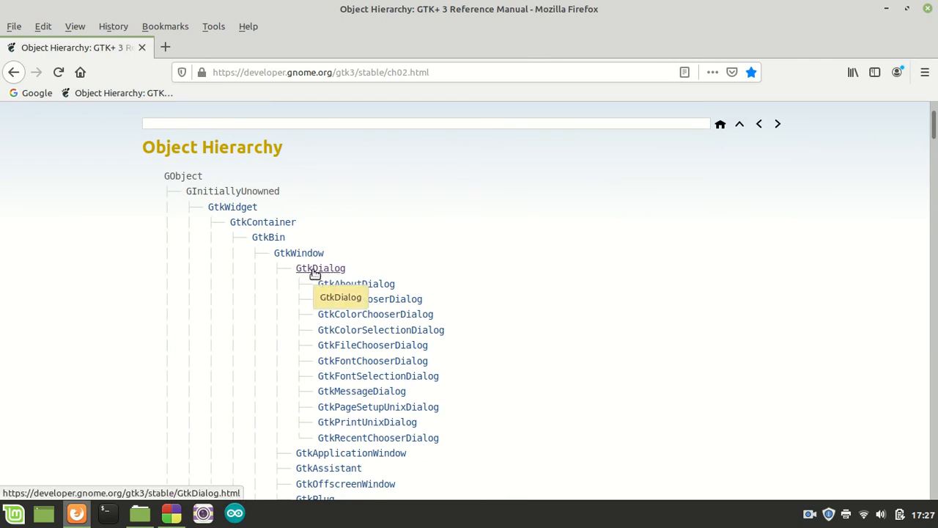
pyautogui.moveTo(288, 251)
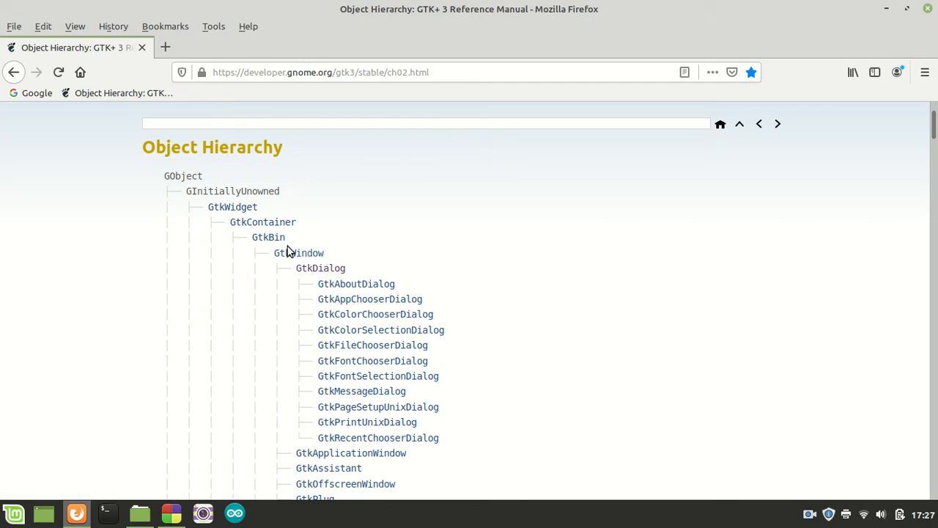
pyautogui.moveTo(223, 161)
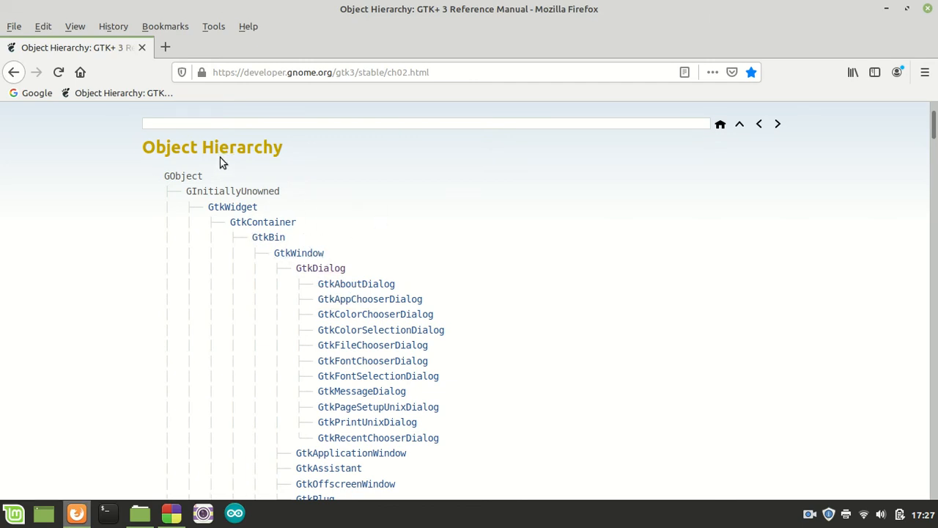
pyautogui.click(320, 267)
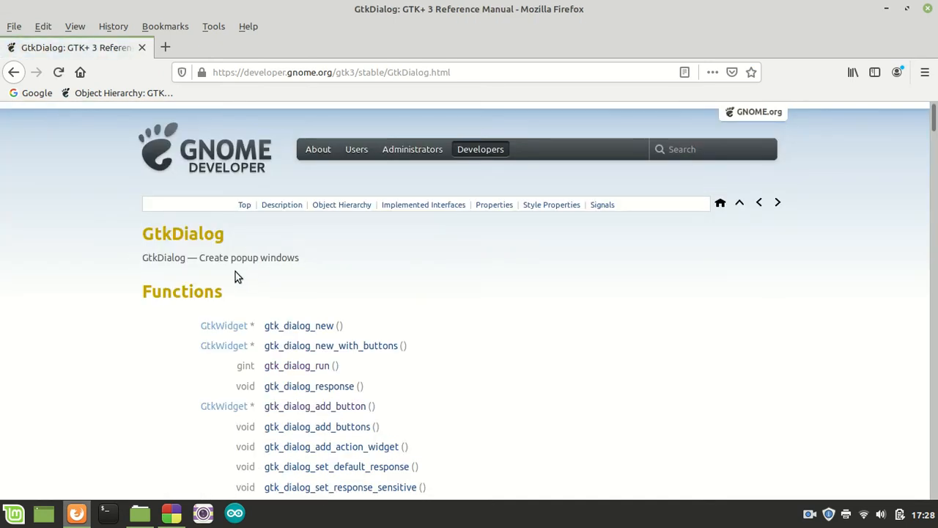
pyautogui.moveTo(255, 272)
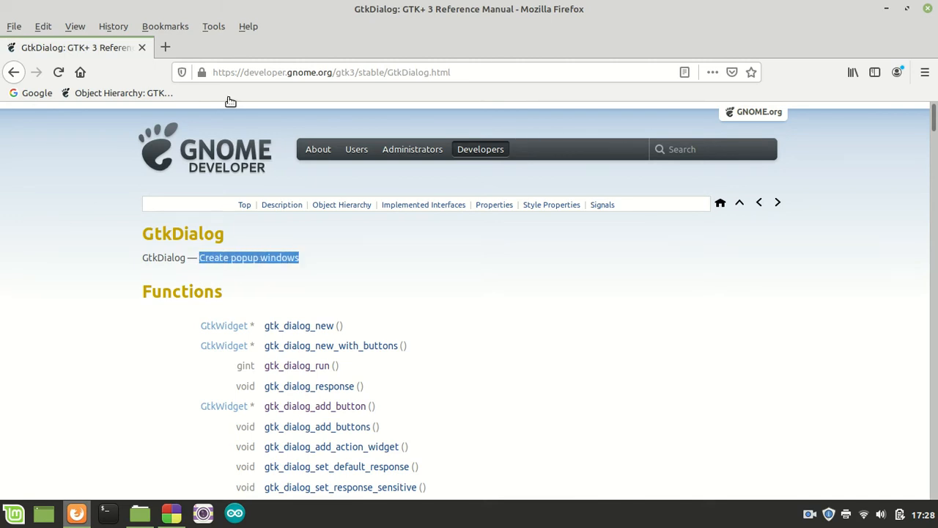
# Step: View the About Firefox window, move it aside, and dismiss it
pyautogui.click(249, 26)
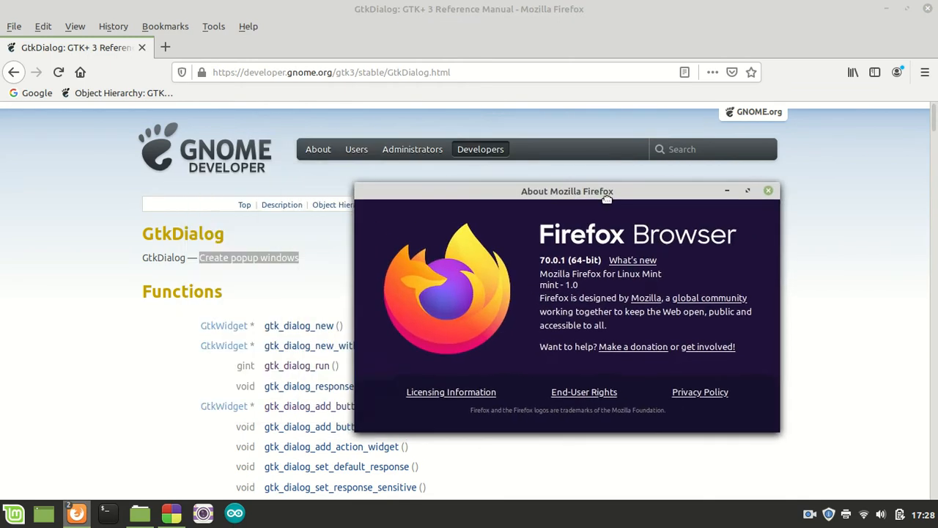
pyautogui.moveTo(566, 190); pyautogui.dragTo(394, 109)
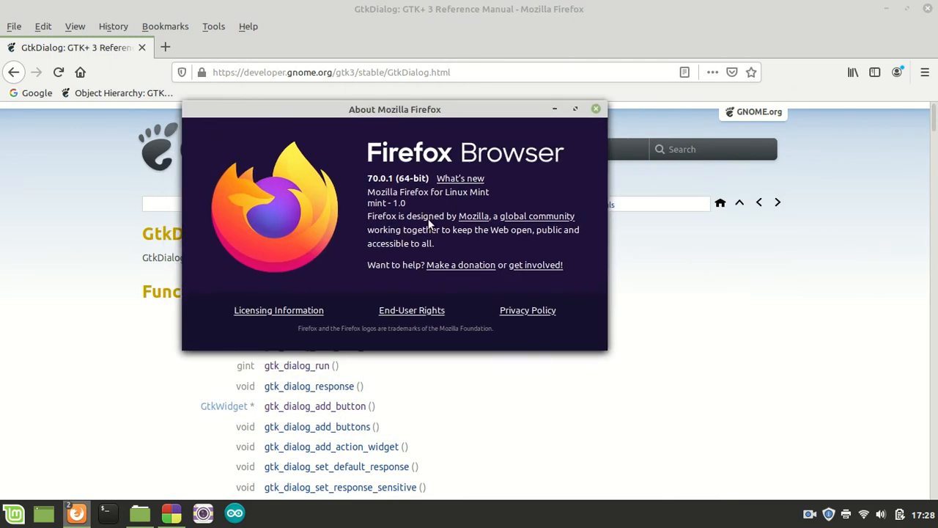
pyautogui.moveTo(394, 109); pyautogui.dragTo(469, 172)
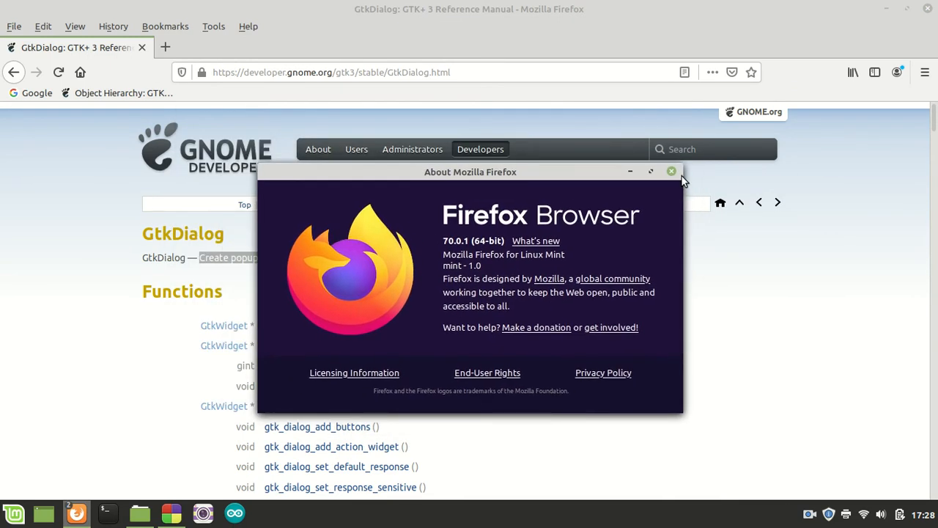
pyautogui.click(671, 171)
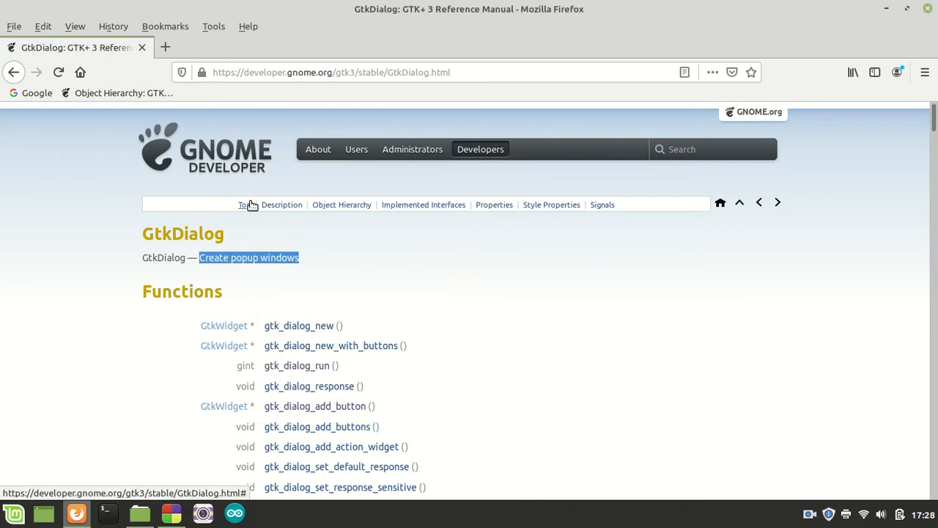
# Step: Scroll through the GtkDialog description, C example and UI definition, then back to the top
pyautogui.scroll(-3)
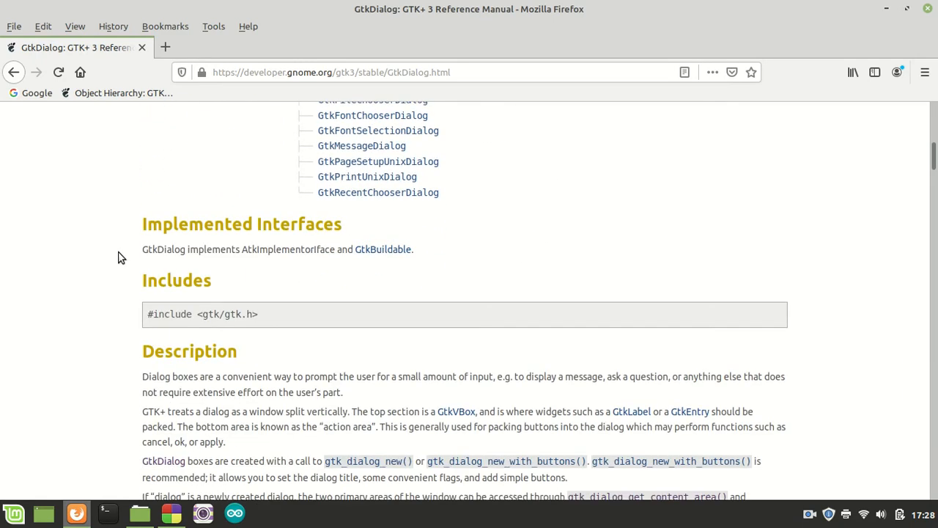
pyautogui.scroll(-3)
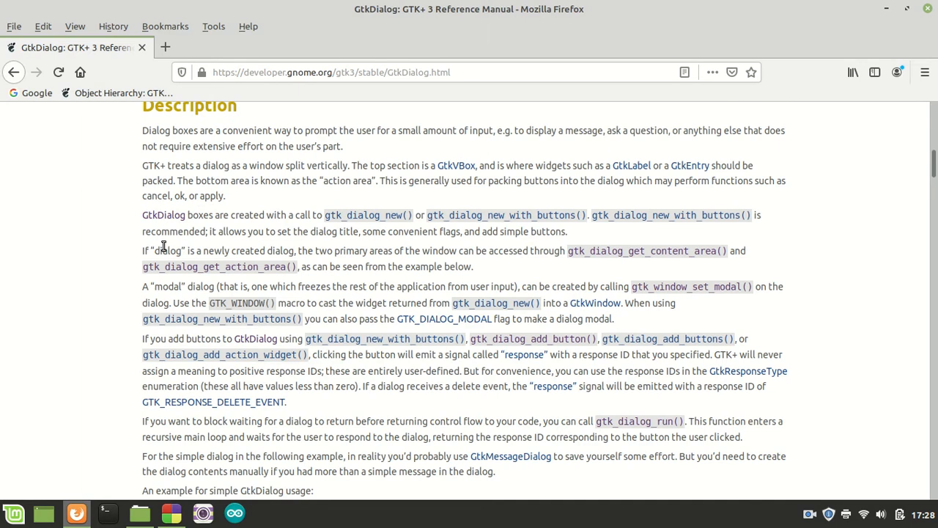
pyautogui.moveTo(249, 159)
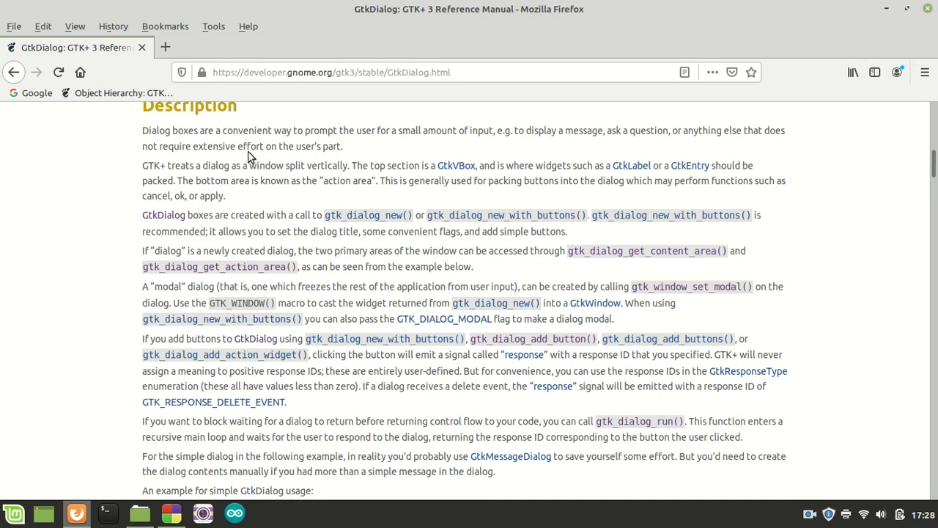
pyautogui.moveTo(369, 147)
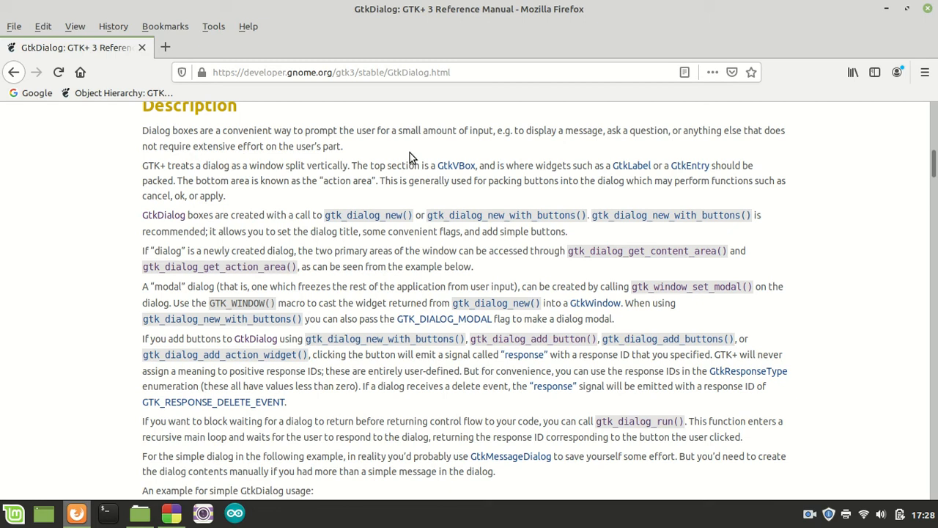
pyautogui.moveTo(456, 164)
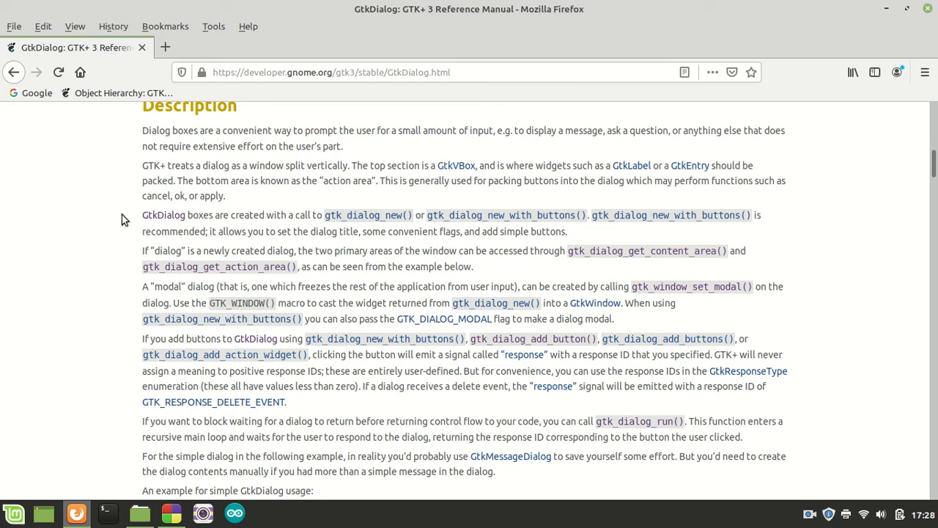
pyautogui.moveTo(126, 217)
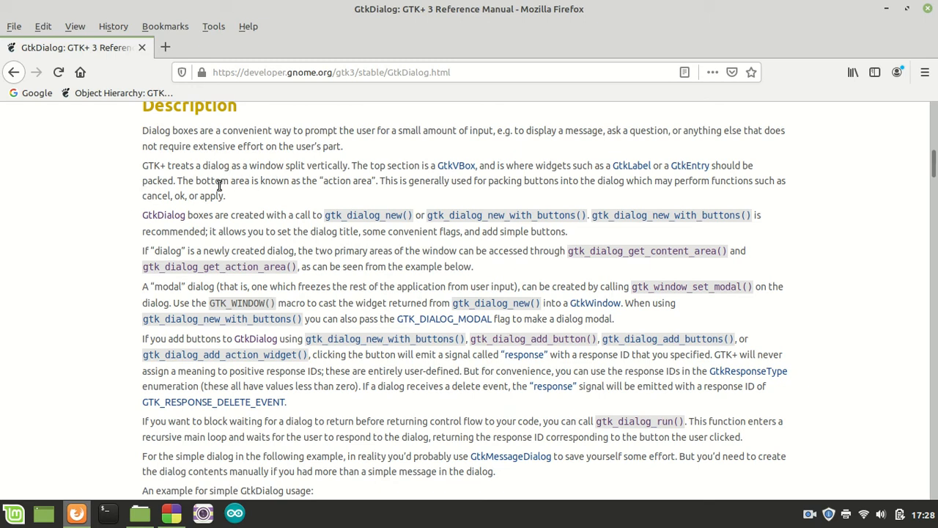
pyautogui.moveTo(223, 179)
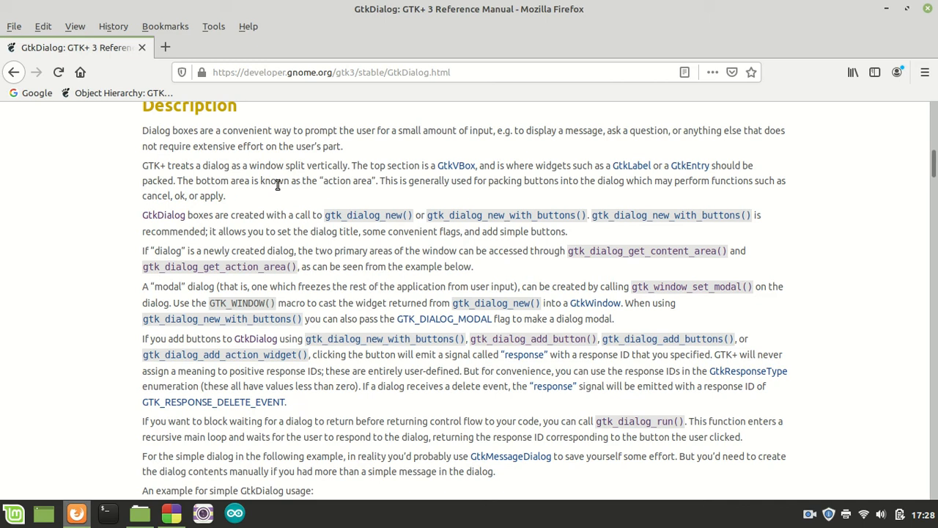
pyautogui.moveTo(396, 160)
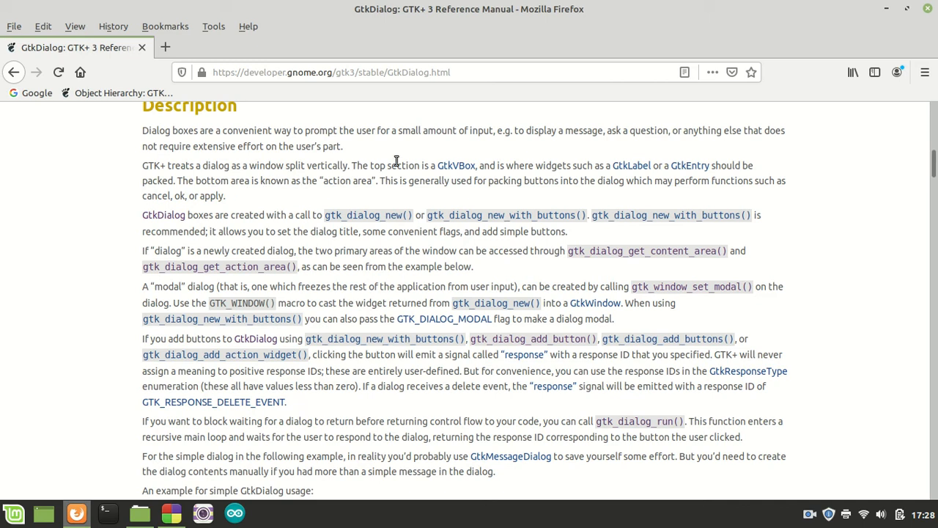
pyautogui.moveTo(539, 185)
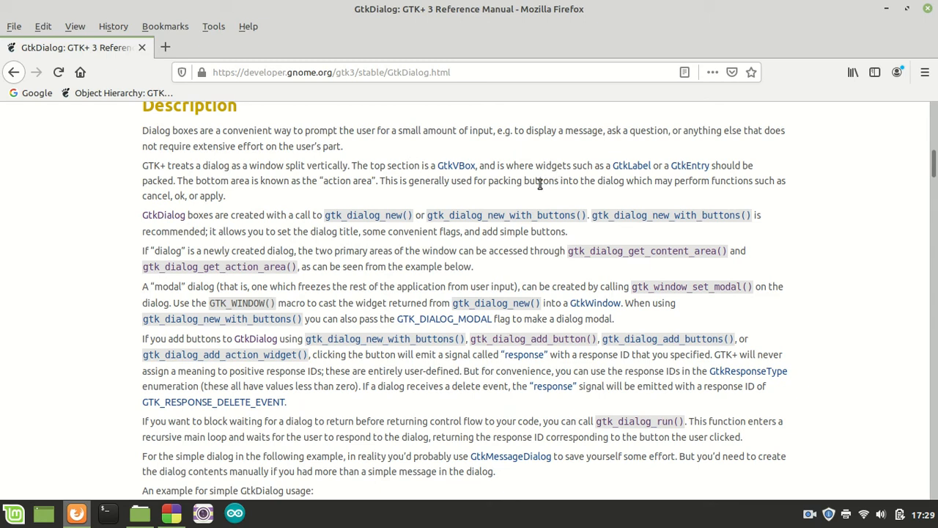
pyautogui.moveTo(760, 179)
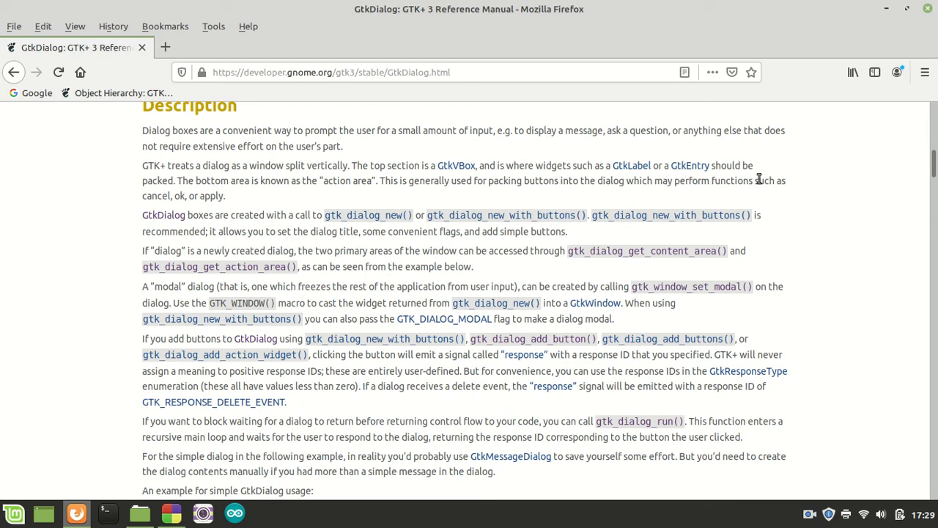
pyautogui.moveTo(263, 202)
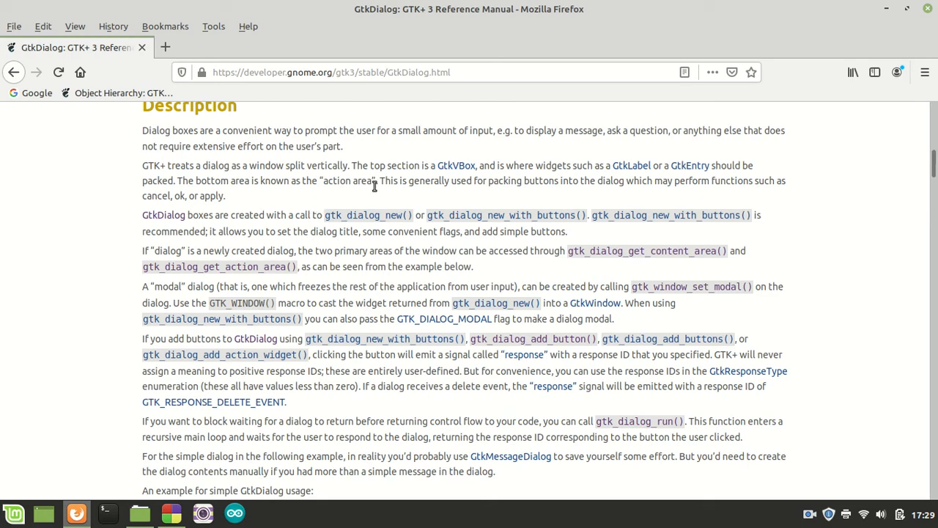
pyautogui.moveTo(571, 204)
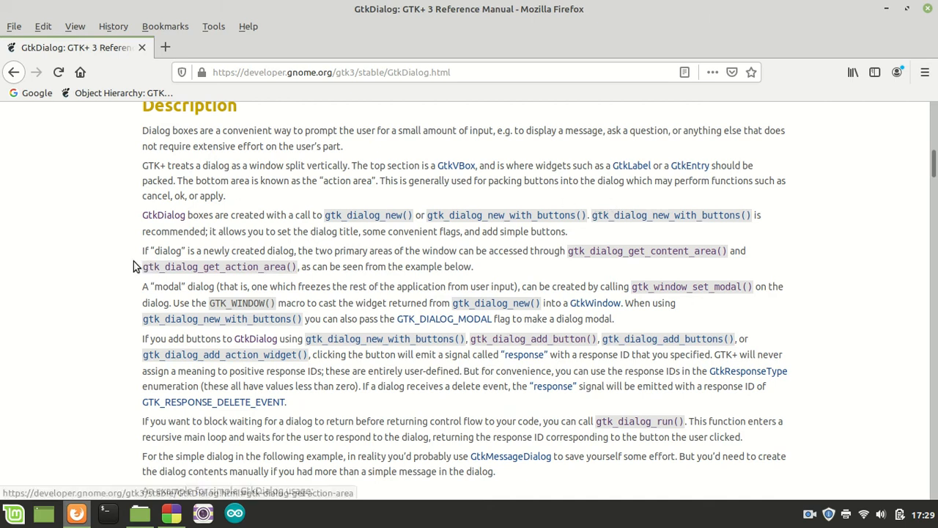
pyautogui.scroll(-3)
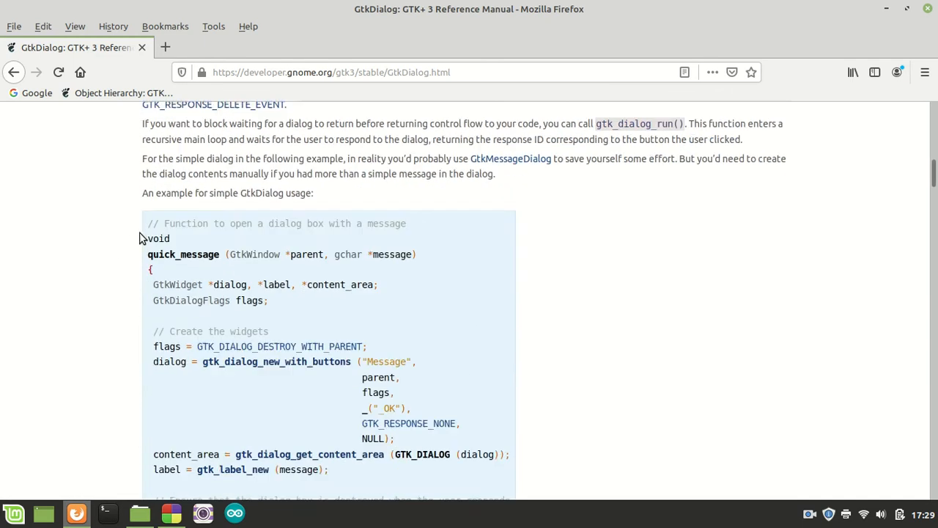
pyautogui.scroll(-3)
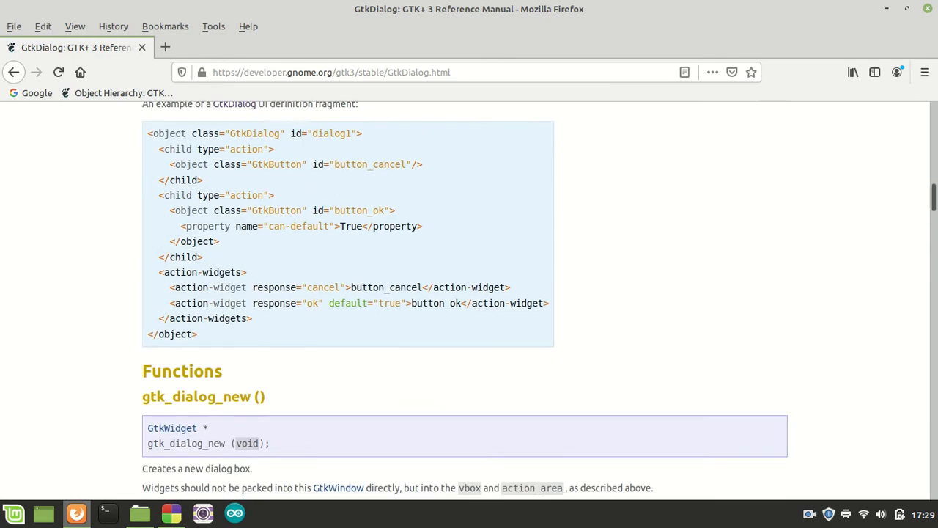
pyautogui.scroll(-3)
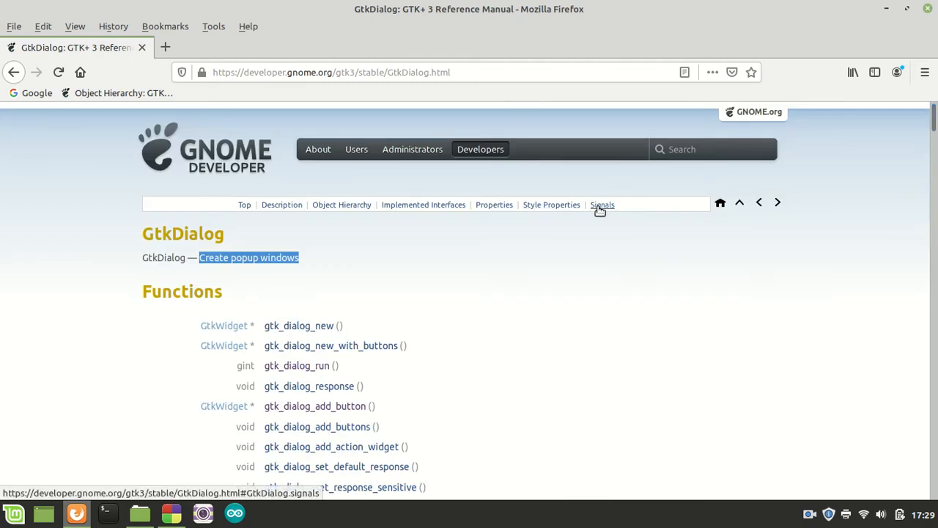
pyautogui.click(602, 205)
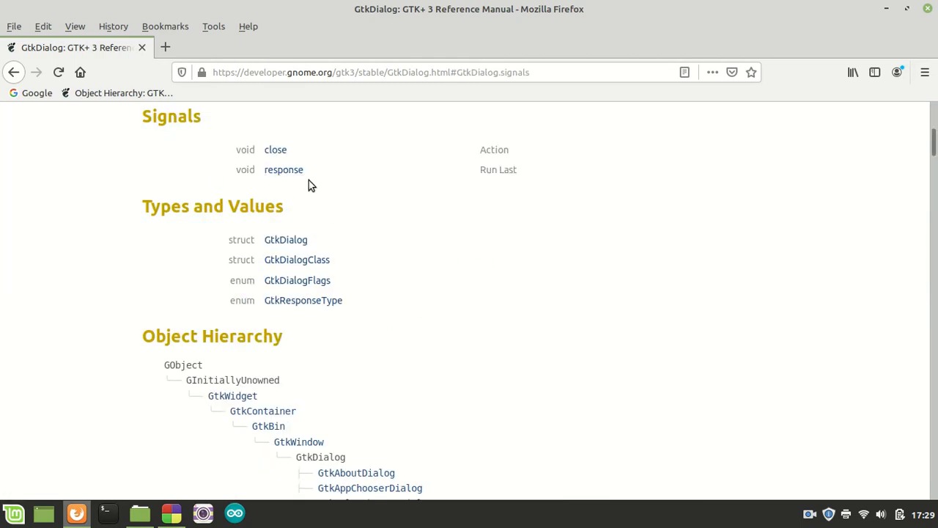
pyautogui.moveTo(13, 71)
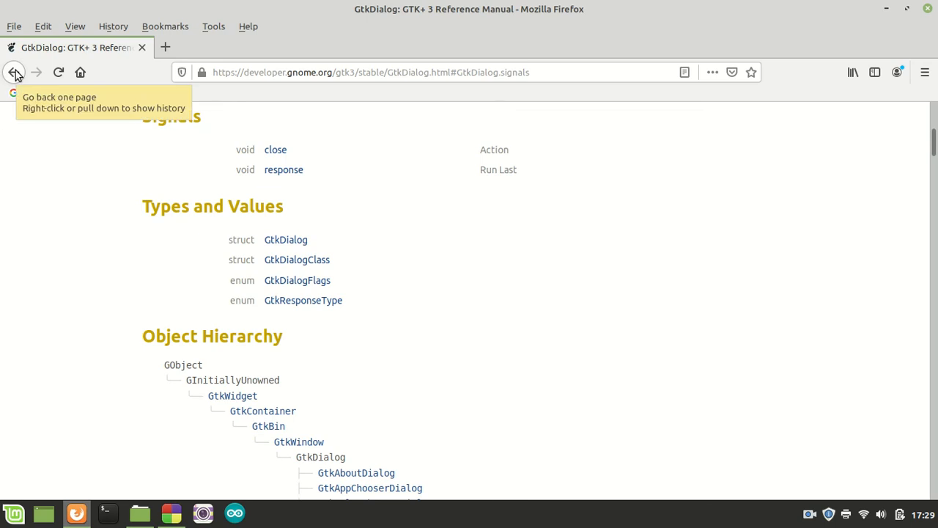
pyautogui.click(14, 72)
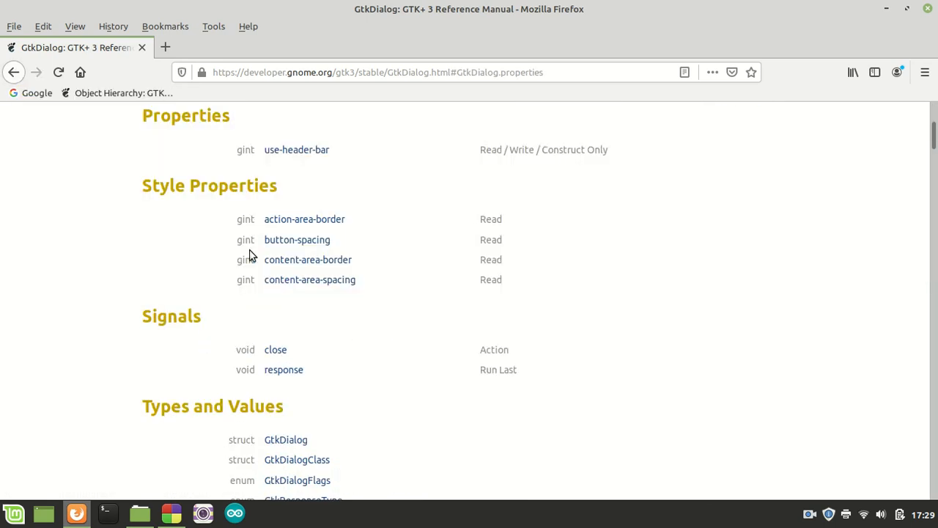
pyautogui.moveTo(7, 61)
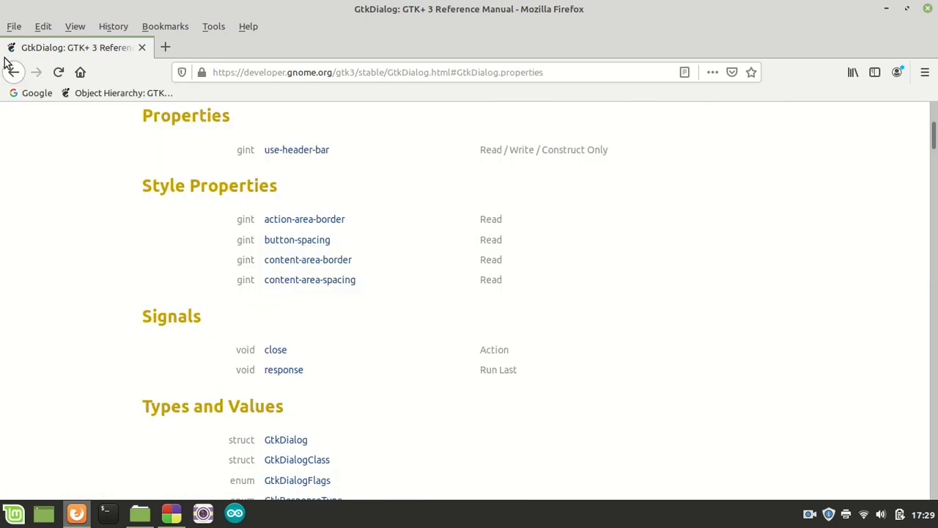
pyautogui.click(13, 72)
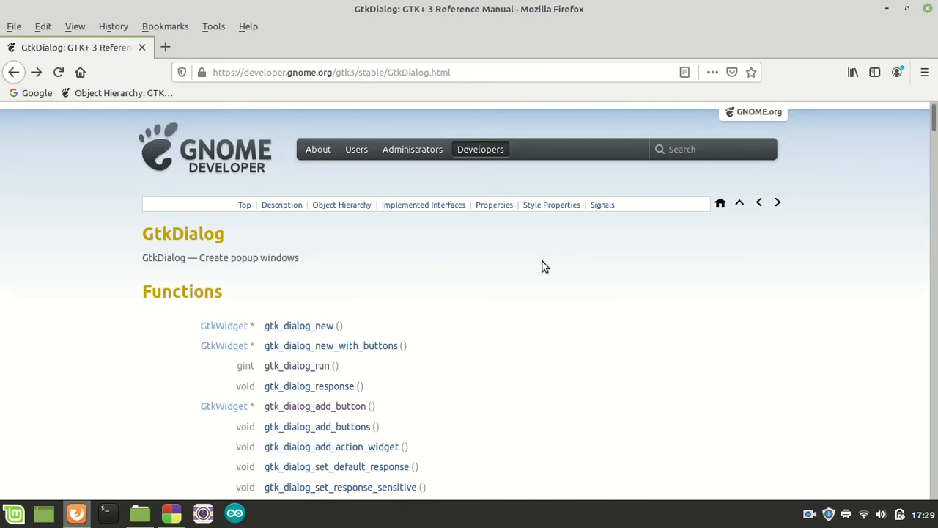
pyautogui.moveTo(281, 206)
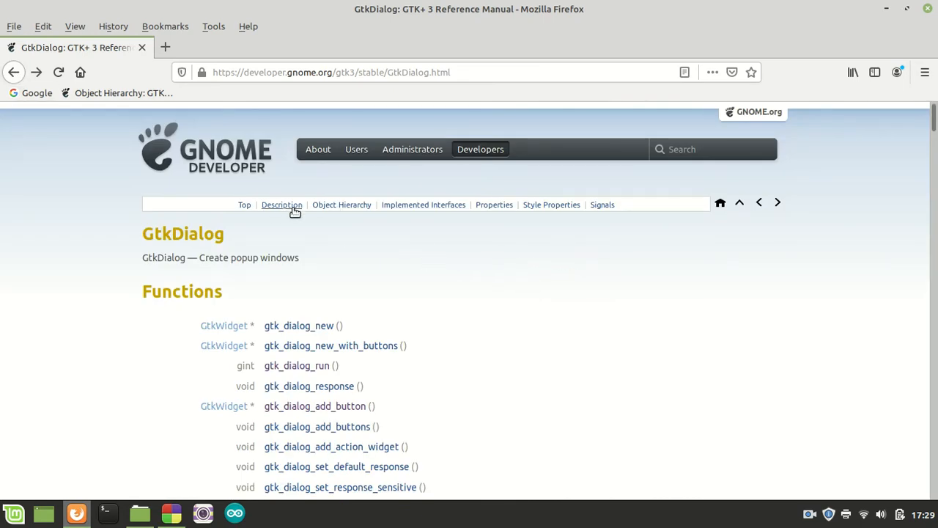
pyautogui.click(282, 206)
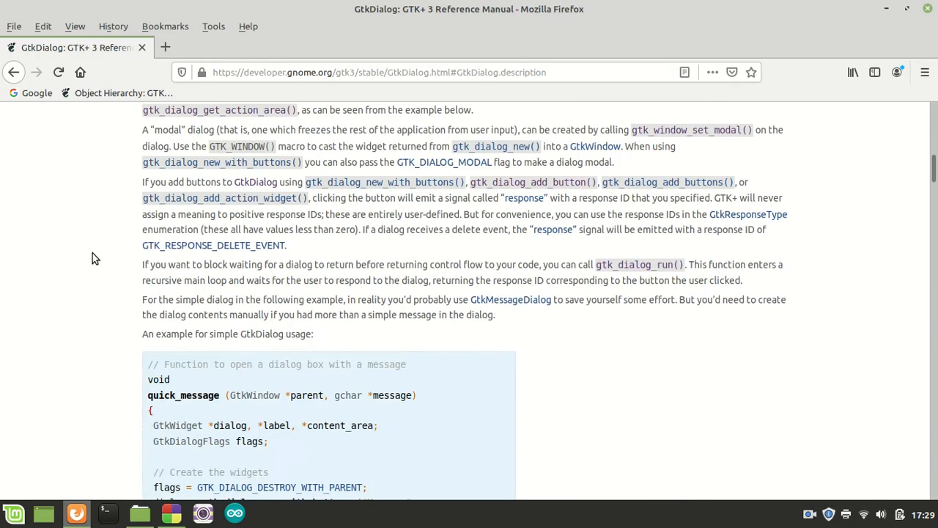
pyautogui.scroll(-3)
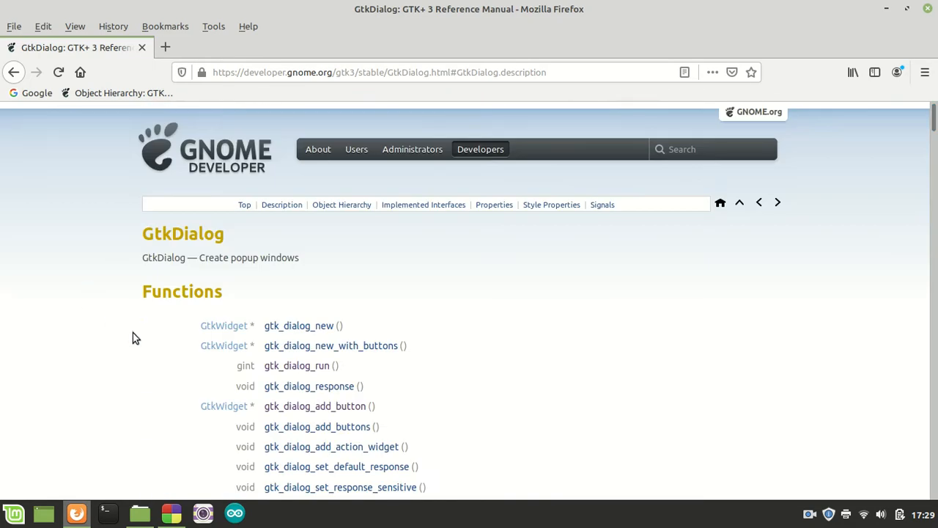
pyautogui.scroll(-3)
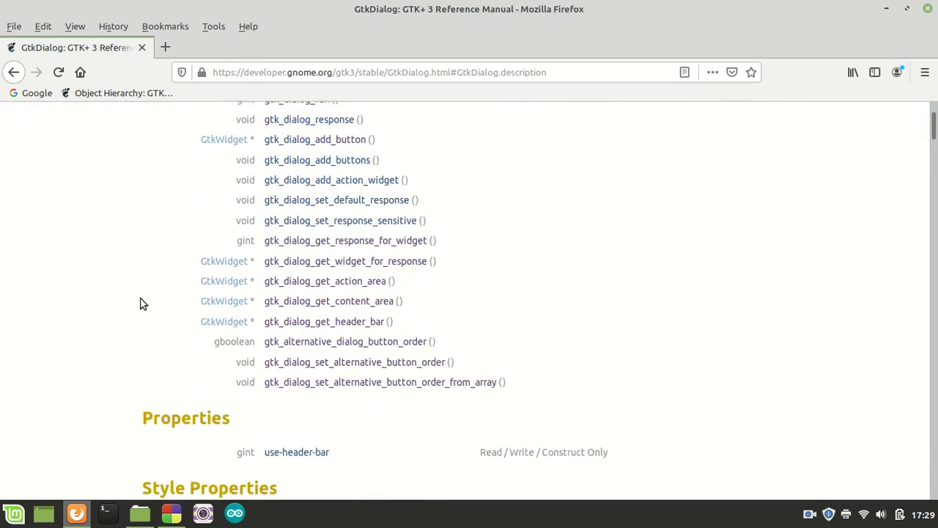
pyautogui.scroll(-3)
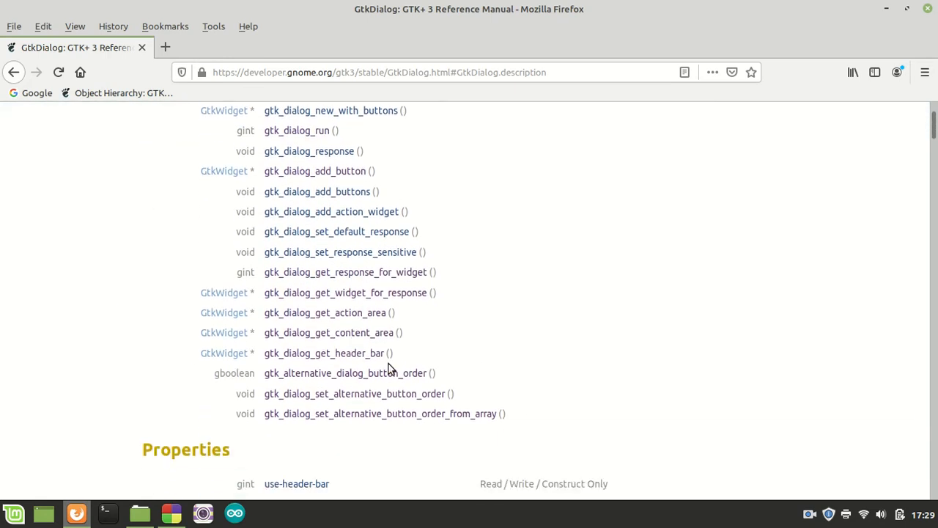
pyautogui.click(380, 414)
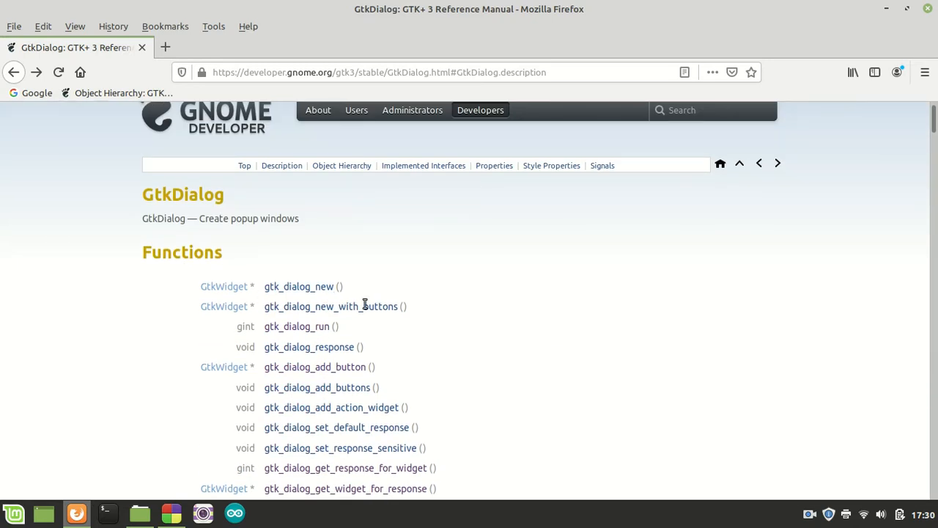
# Step: Go to the gtk_dialog_new () entry and select its function name in the signature
pyautogui.click(299, 285)
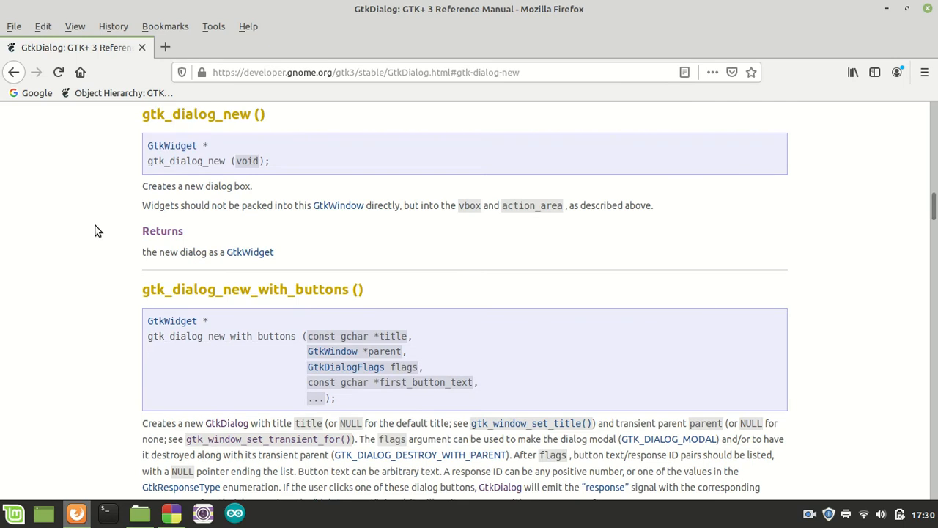
pyautogui.moveTo(739, 232)
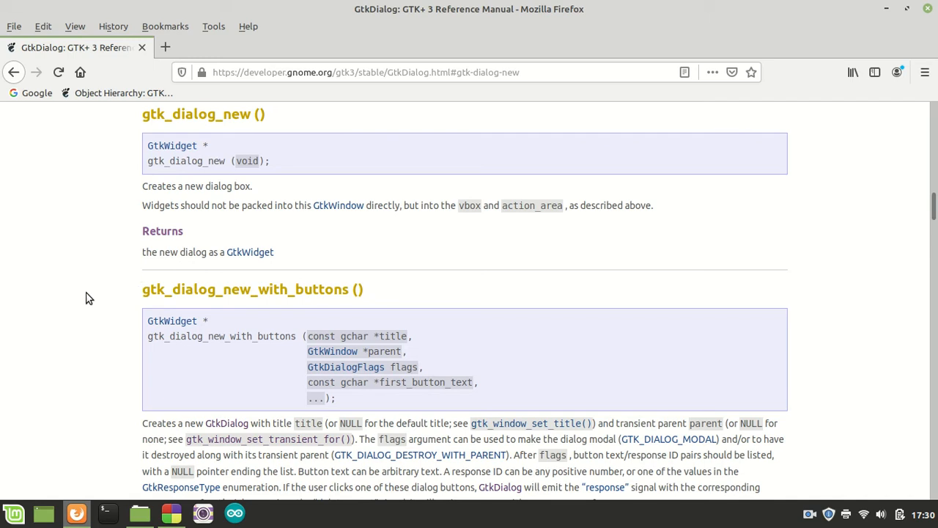
pyautogui.doubleClick(185, 159)
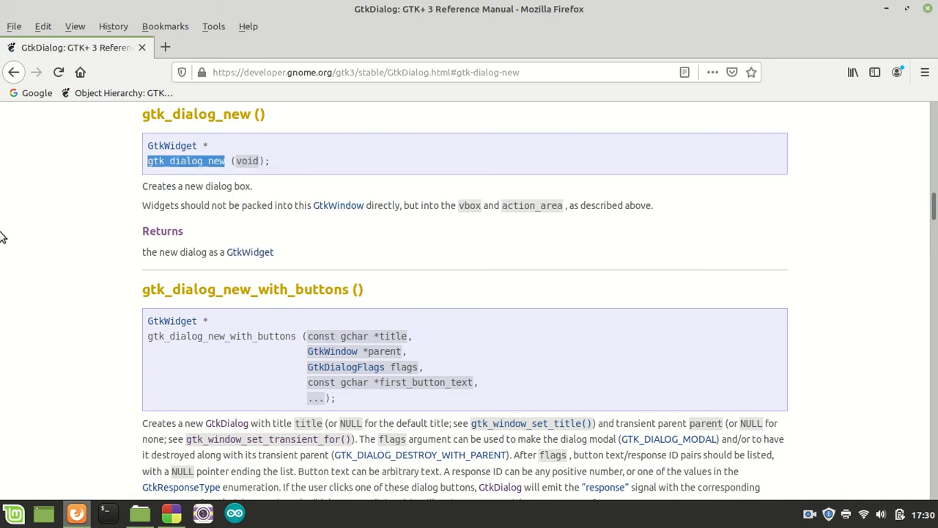
pyautogui.moveTo(134, 236)
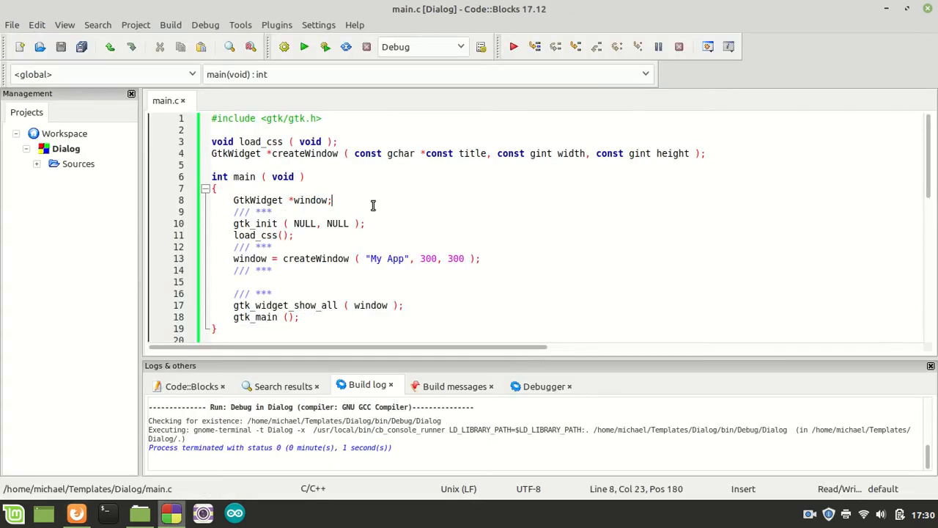
# Step: Declare 'GtkWidget *dialog;' and create it with 'dialog = gtk_dialog_new();' in main.c
pyautogui.write('gt')
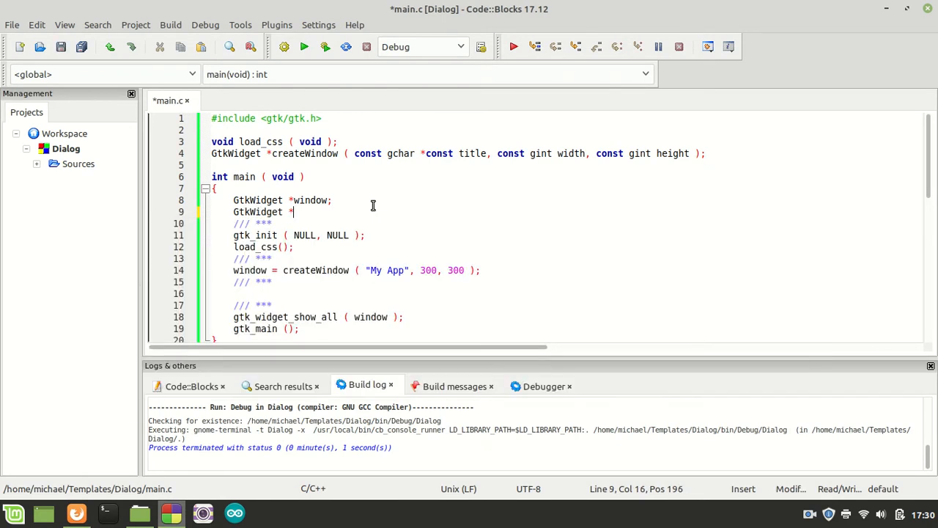
pyautogui.write('dialog;')
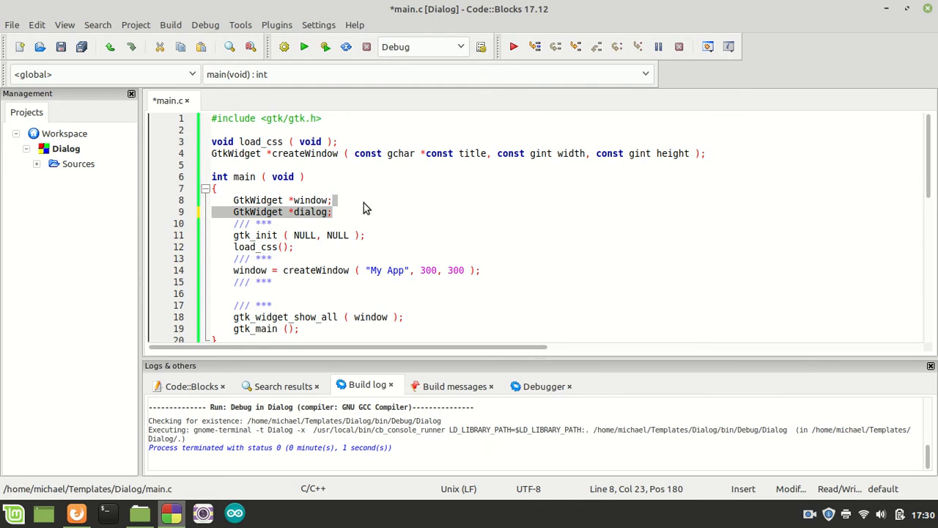
pyautogui.write('gi')
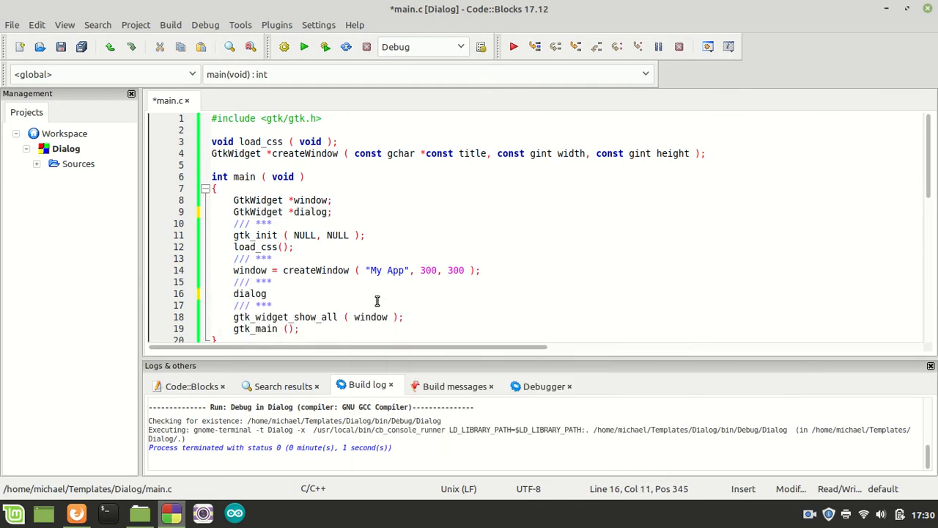
pyautogui.write('gtk_dialog_new')
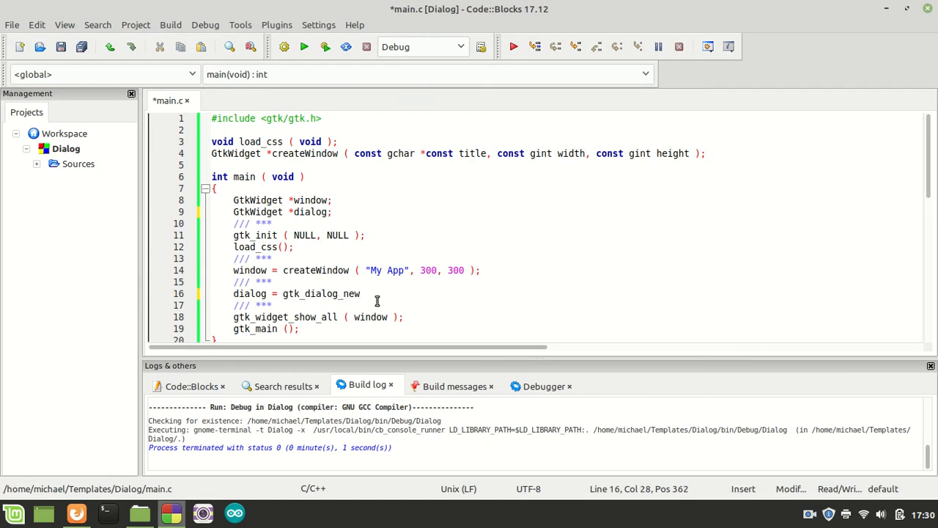
pyautogui.write('()')
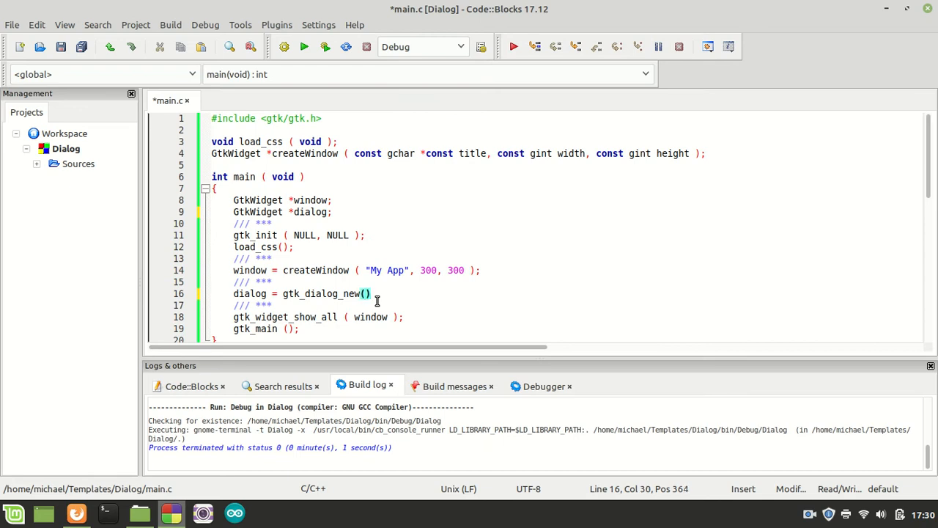
pyautogui.write(';')
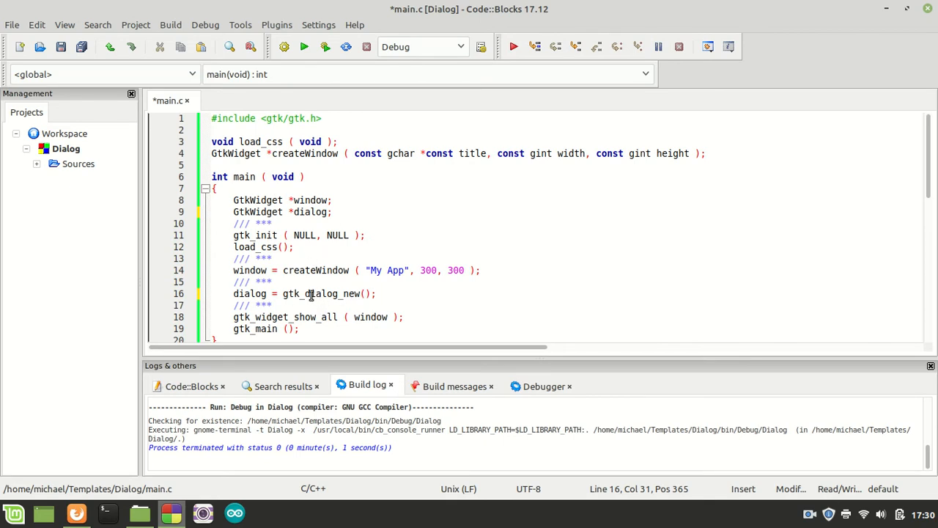
# Step: Add 'gtk_widget_show( dialog );' and build the program
pyautogui.doubleClick(323, 294)
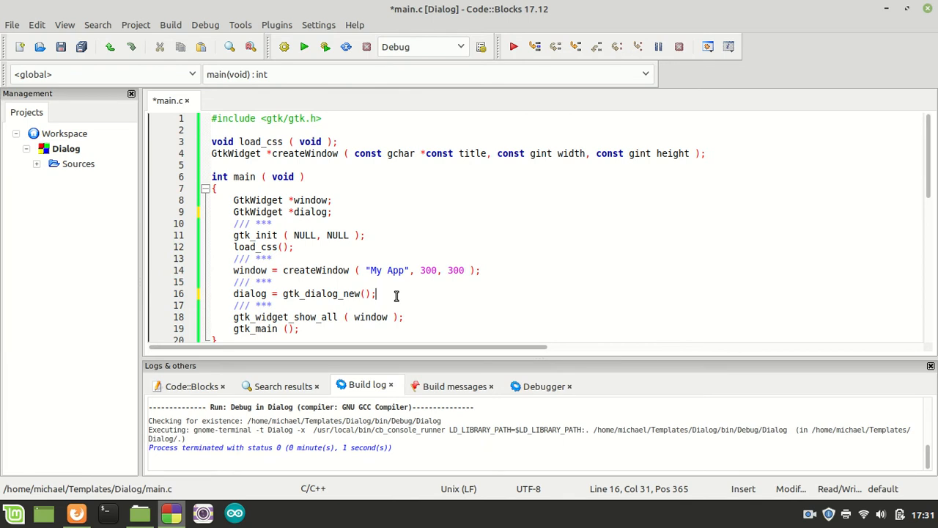
pyautogui.moveTo(466, 284)
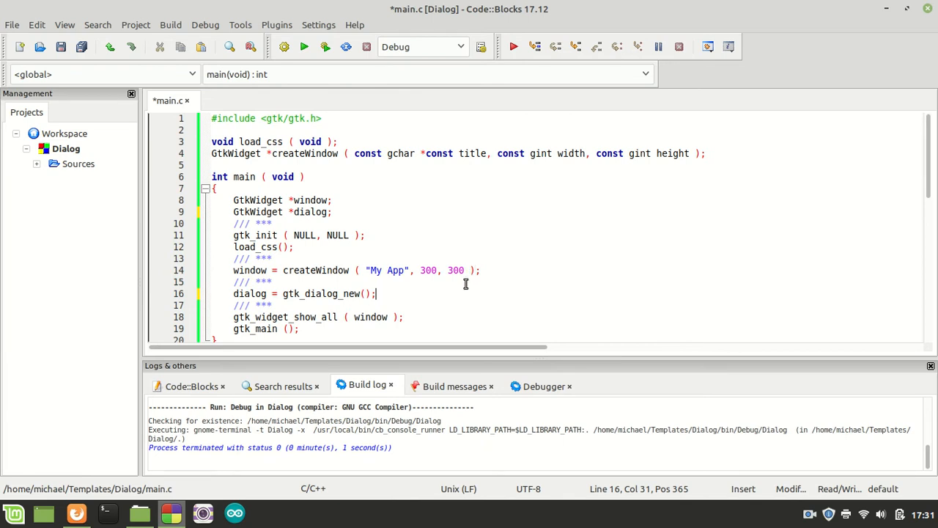
pyautogui.write('gtk_widget_show( dialog );')
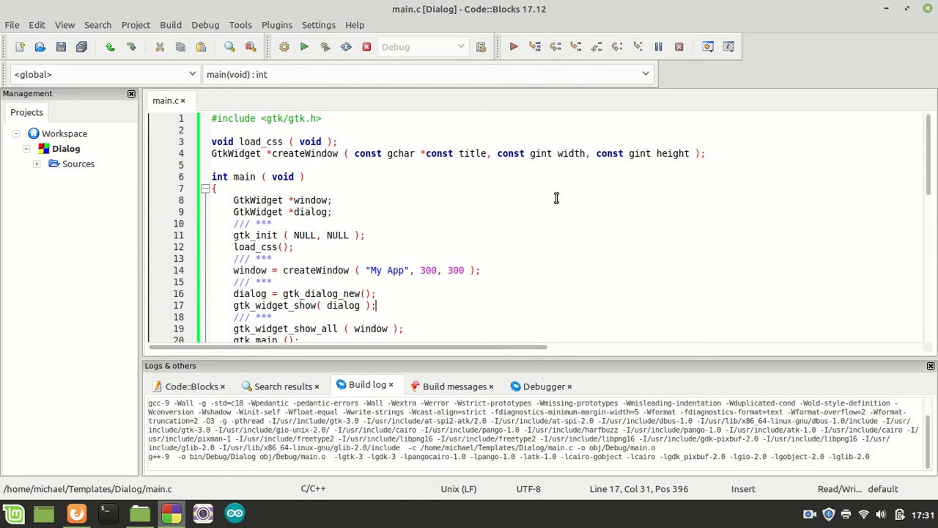
# Step: Build and run the Dialog project, which ends with status 0
pyautogui.click(326, 45)
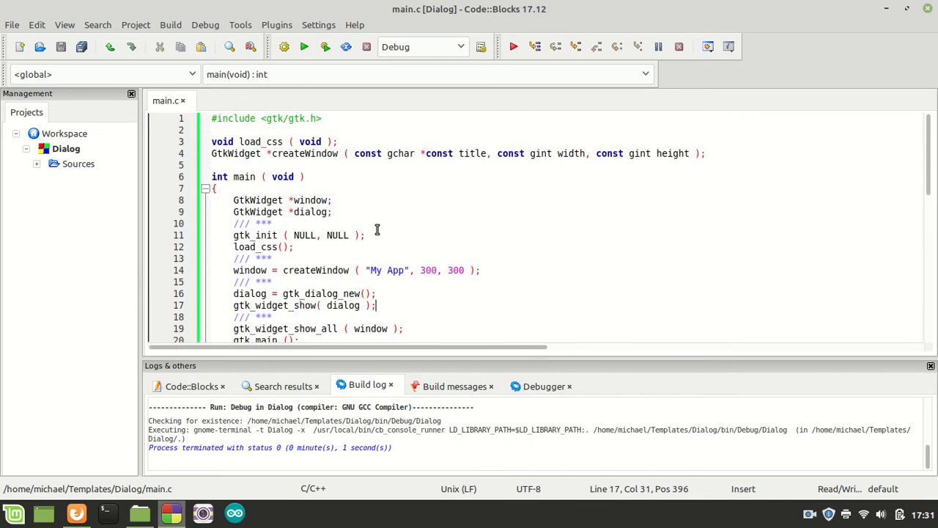
# Step: Add gtk_window_set_title(GTK_WINDOW(dialog), "Response"); after the dialog creation line
pyautogui.click(422, 291)
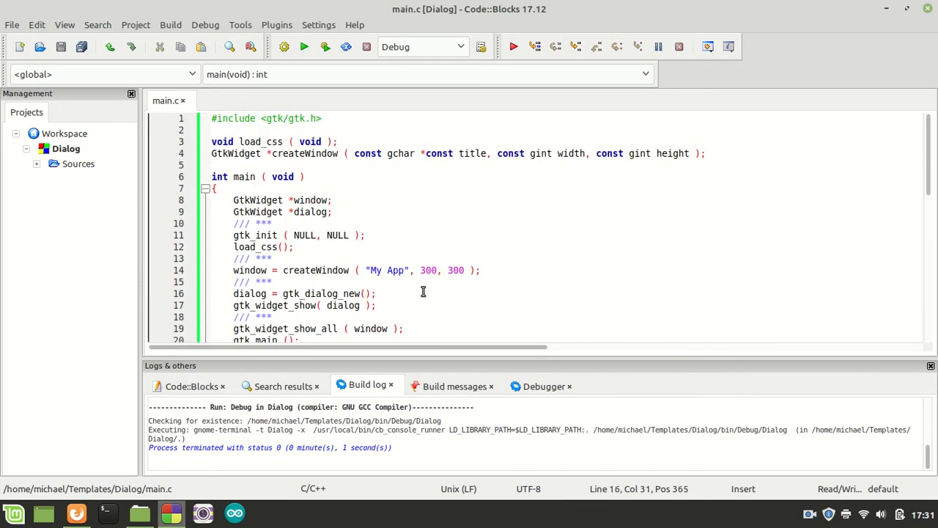
pyautogui.write('gt')
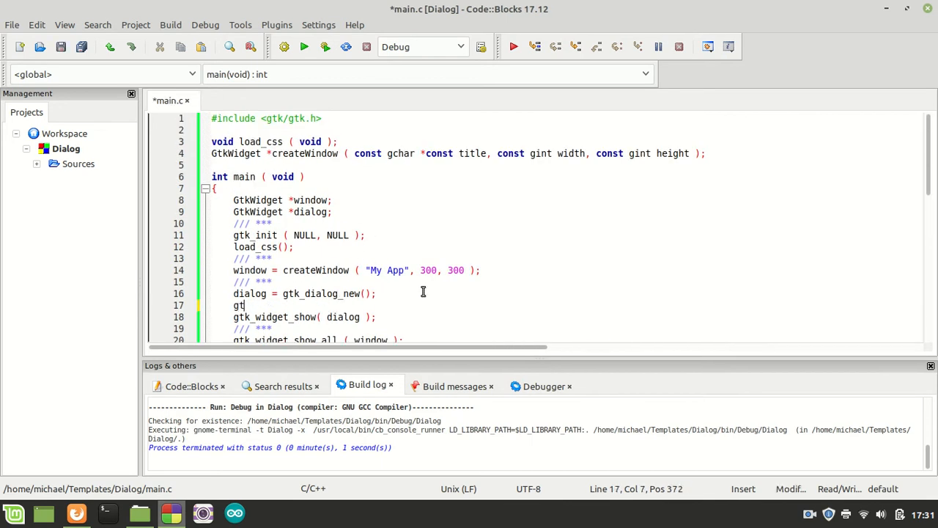
pyautogui.write('k_w')
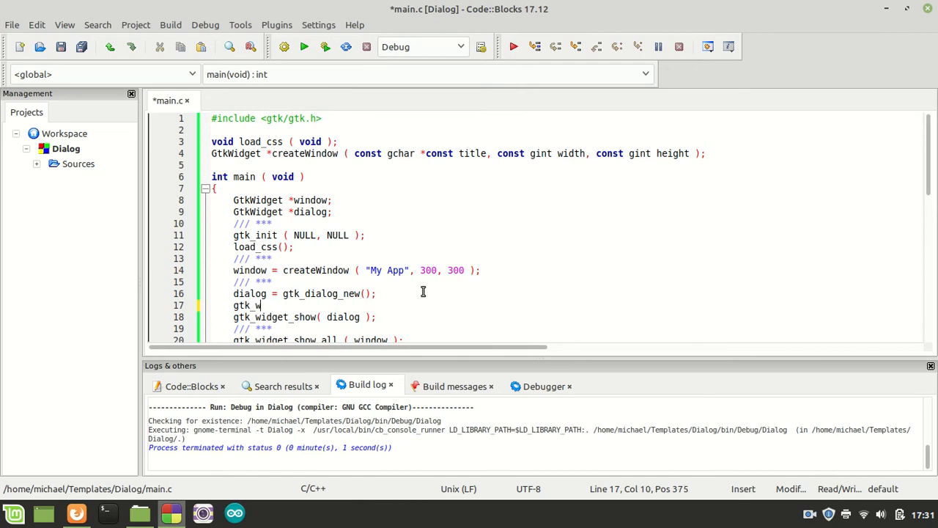
pyautogui.write('indow_set_title(')
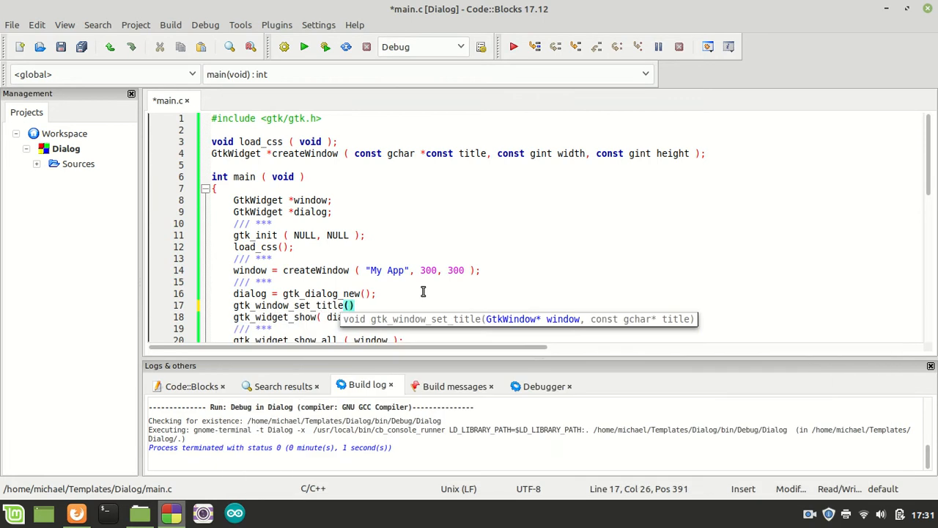
pyautogui.write('gtk_wind')
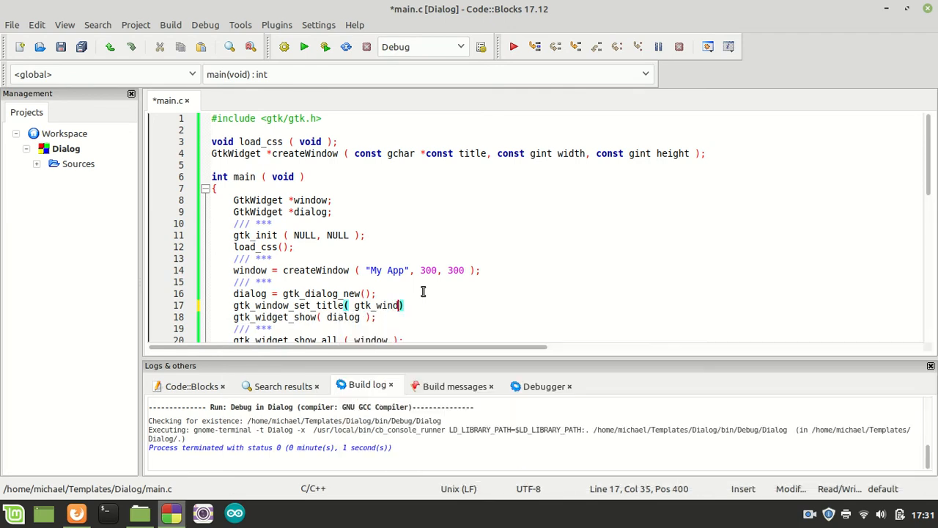
pyautogui.write('GTK_WINDOW( dialog')
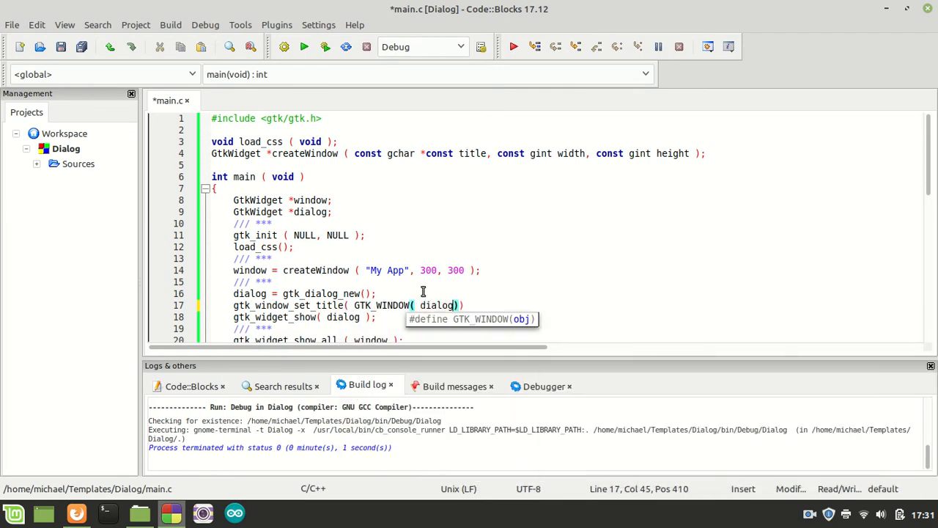
pyautogui.write(', ""')
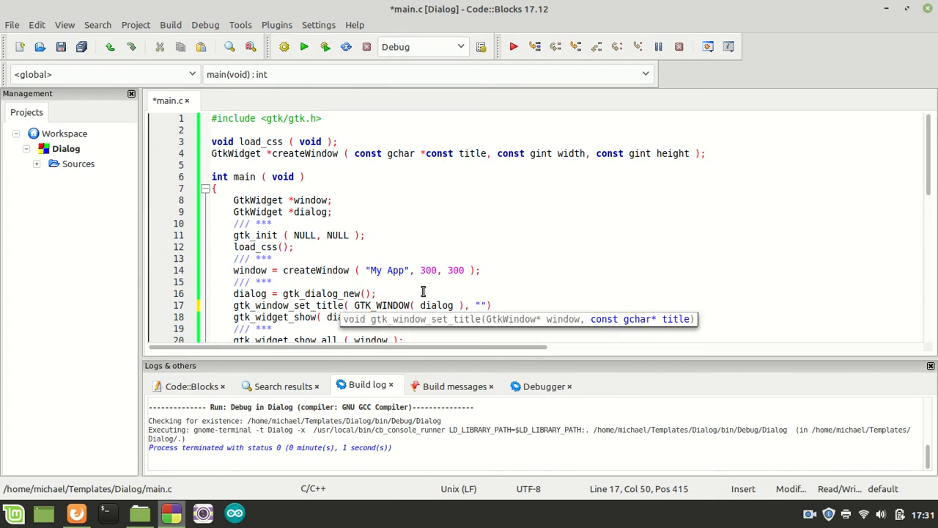
pyautogui.write('Respo')
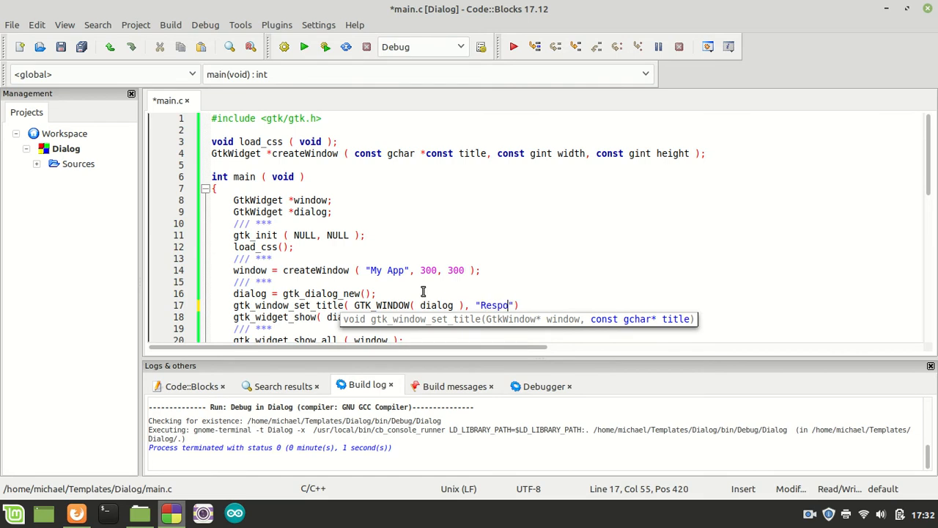
pyautogui.write('nse')
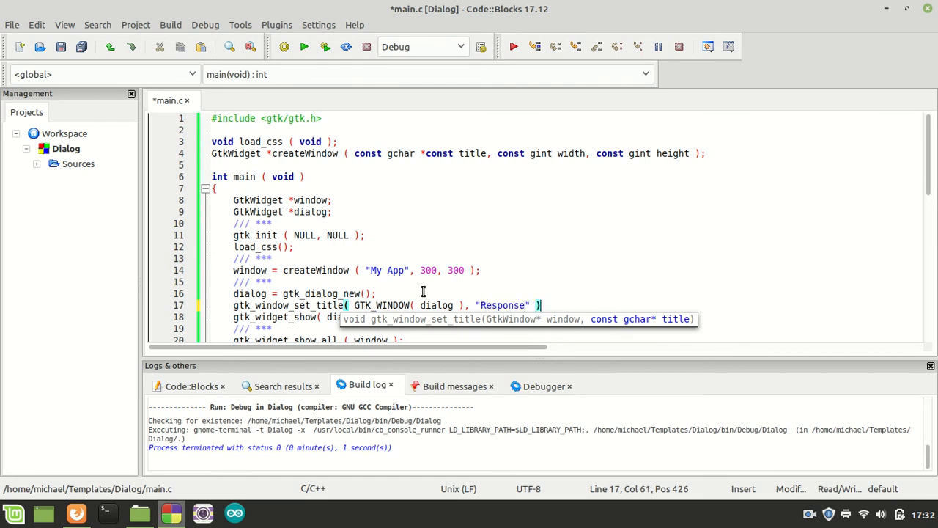
pyautogui.write(';')
pyautogui.write('gtk_widget_set_size_request( dialog,')
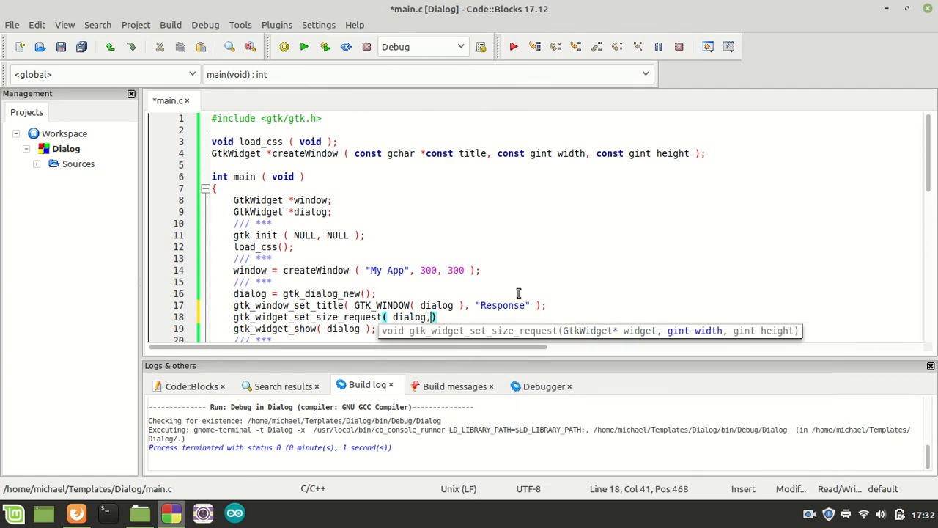
# Step: Add gtk_widget_set_size_request(dialog, 200, 150); and save
pyautogui.write('200,')
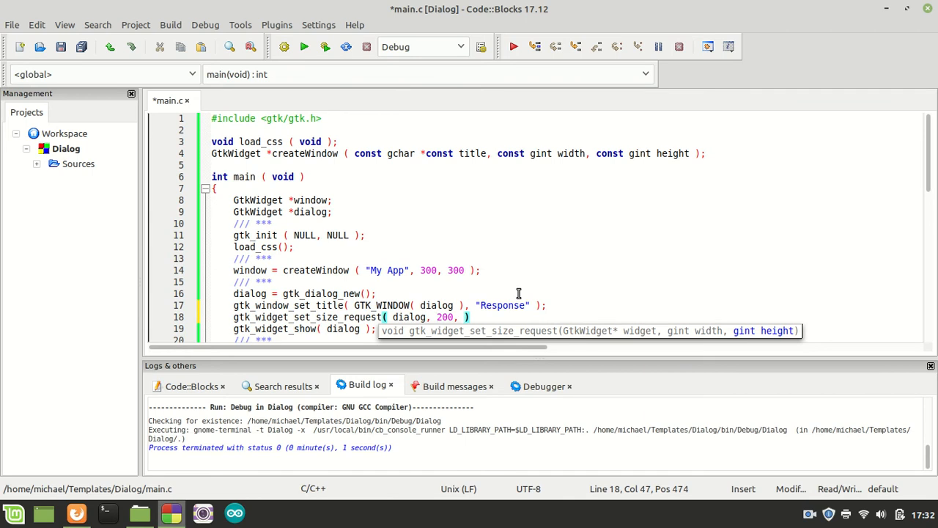
pyautogui.write('150')
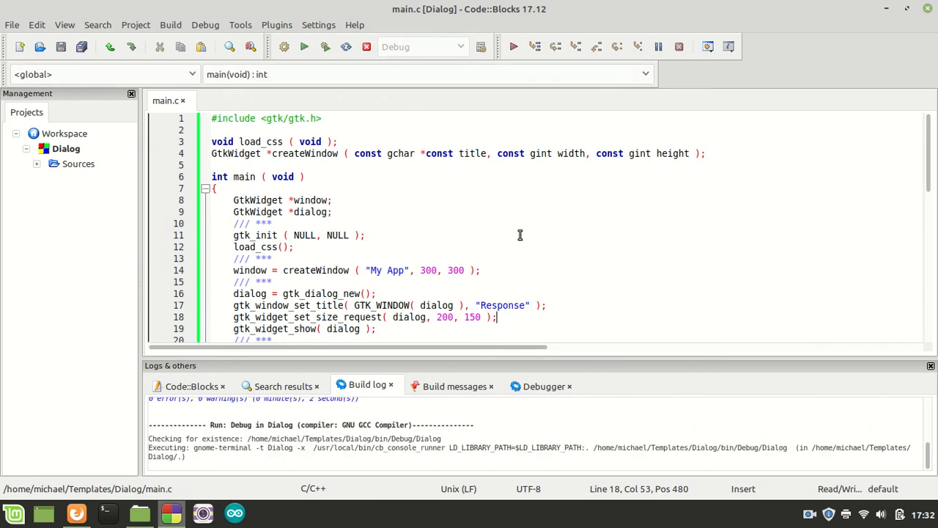
# Step: Run the program and move the My App window and Response dialog around to compare placement
pyautogui.click(304, 45)
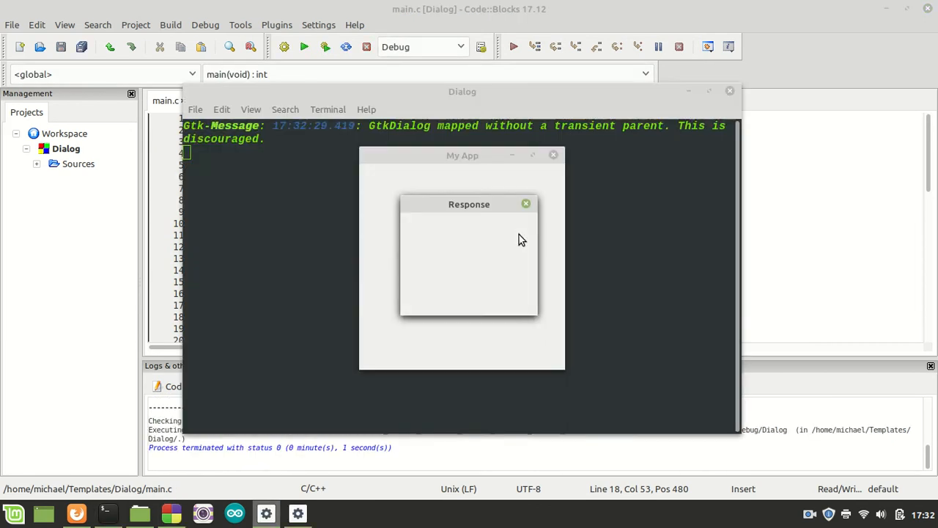
pyautogui.moveTo(470, 204); pyautogui.dragTo(470, 253)
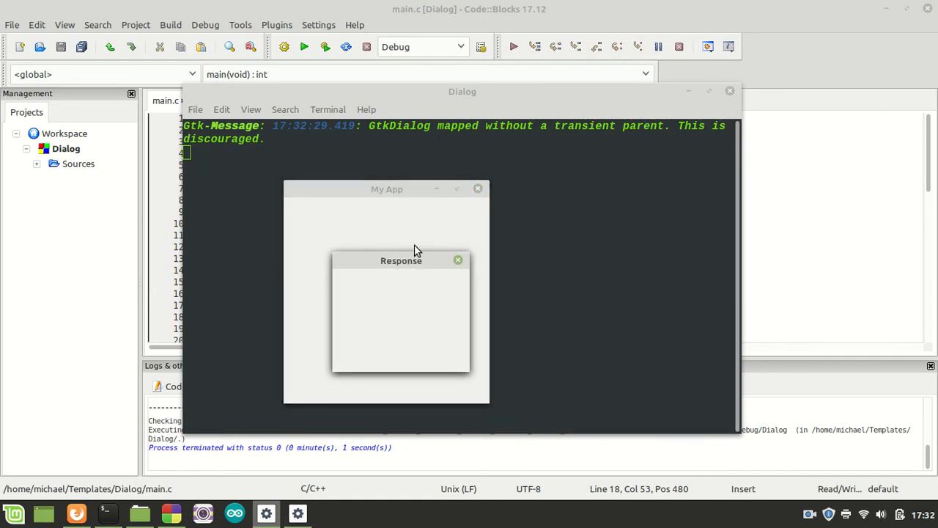
pyautogui.moveTo(402, 261); pyautogui.dragTo(380, 267)
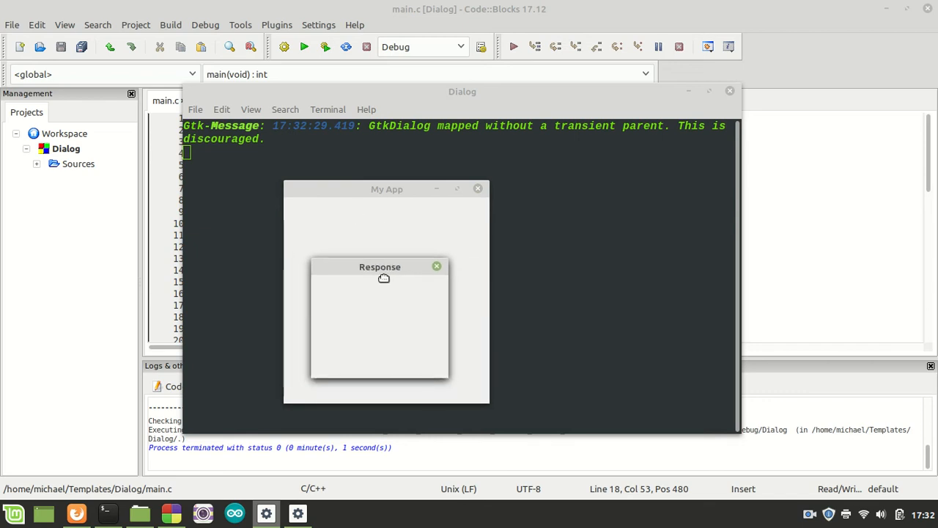
pyautogui.moveTo(379, 267); pyautogui.dragTo(384, 271)
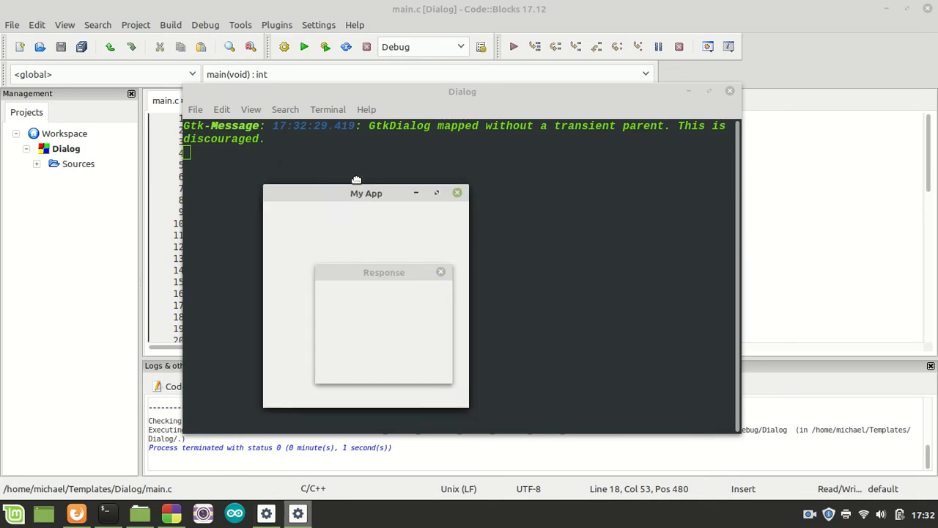
pyautogui.moveTo(357, 193); pyautogui.dragTo(417, 176)
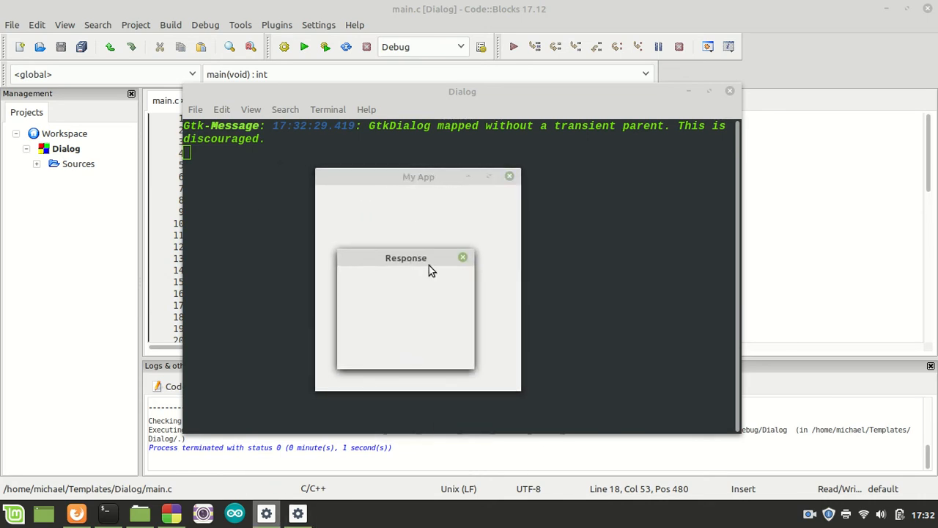
pyautogui.moveTo(428, 267)
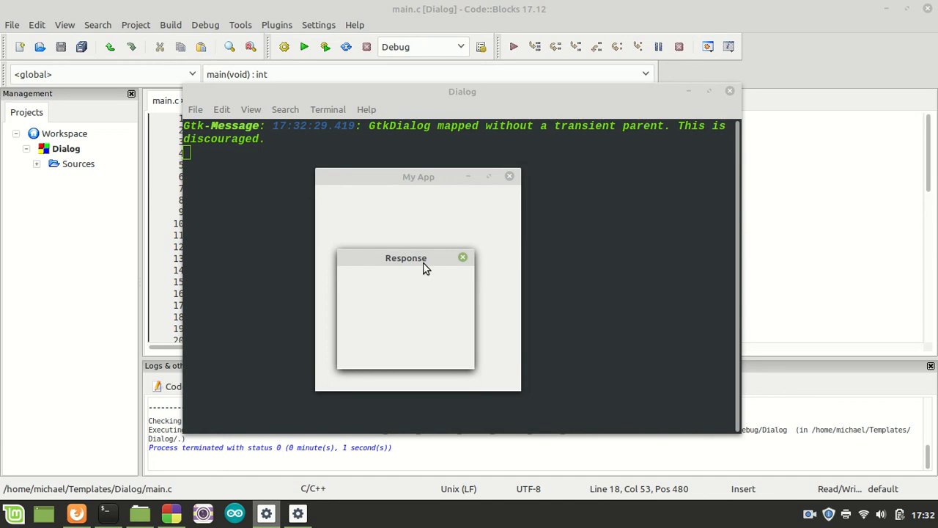
pyautogui.moveTo(510, 176)
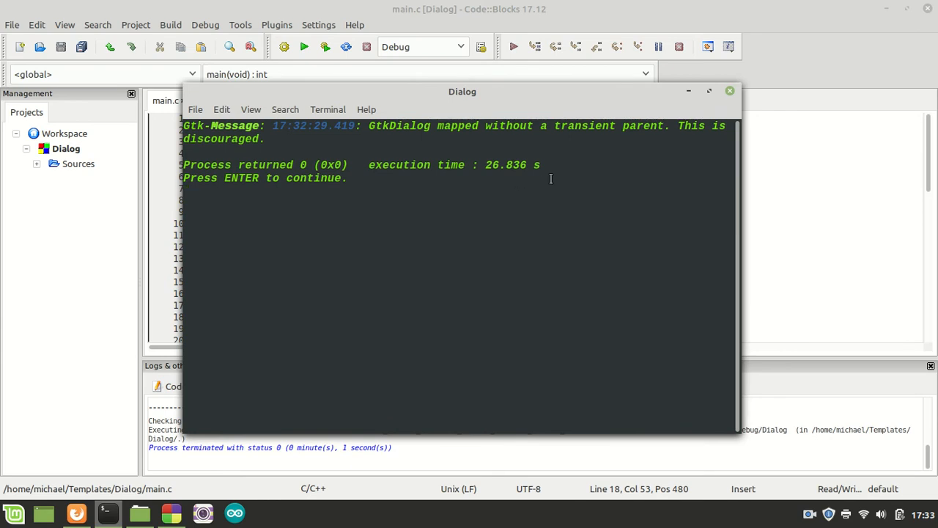
# Step: Close the finished console and select the dialog-setup lines 16–19 in main.c
pyautogui.click(730, 91)
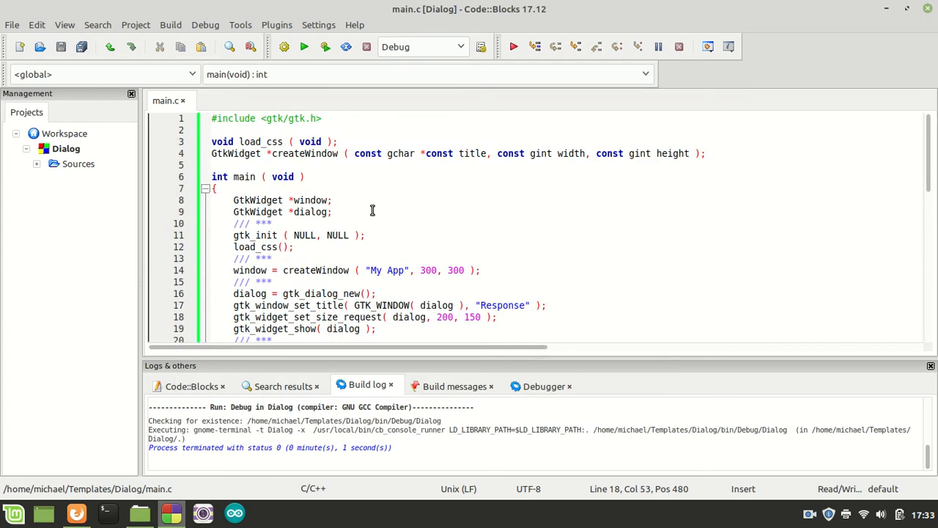
pyautogui.moveTo(394, 241)
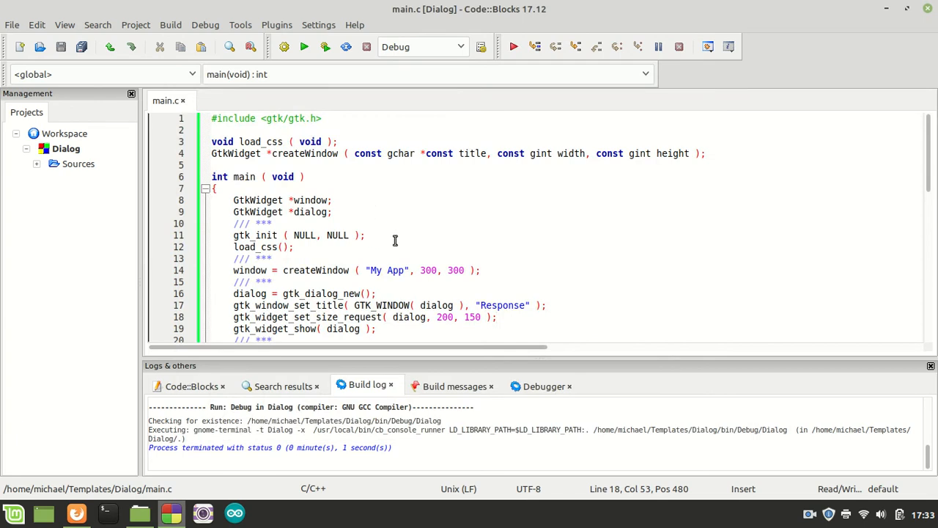
pyautogui.moveTo(402, 223)
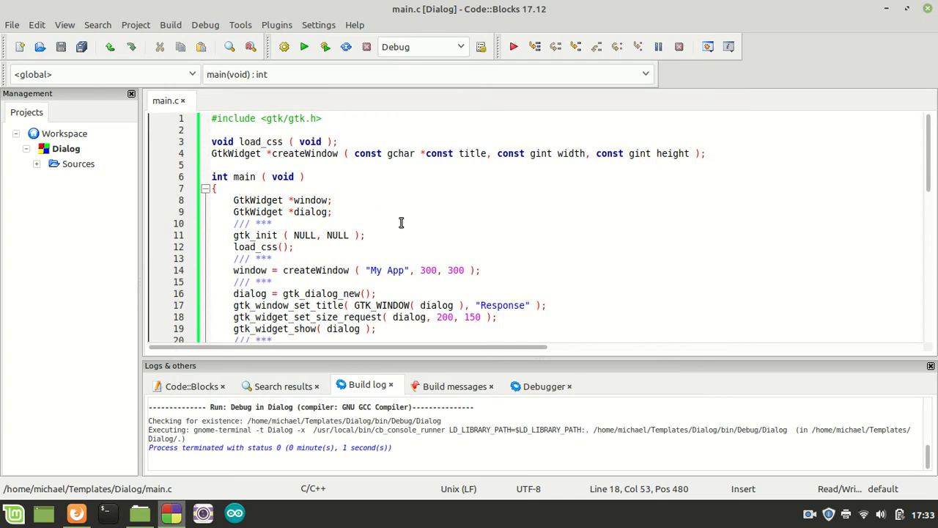
pyautogui.click(375, 293)
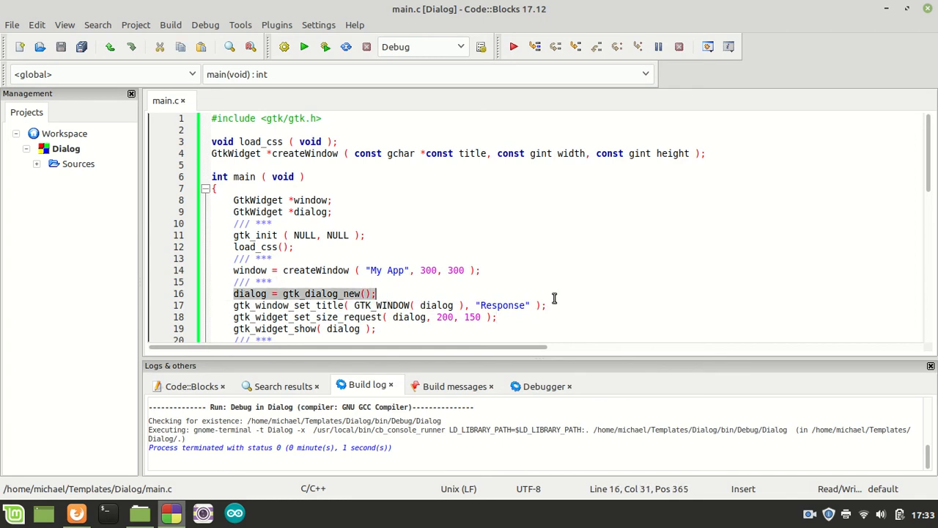
pyautogui.moveTo(378, 293); pyautogui.dragTo(379, 329)
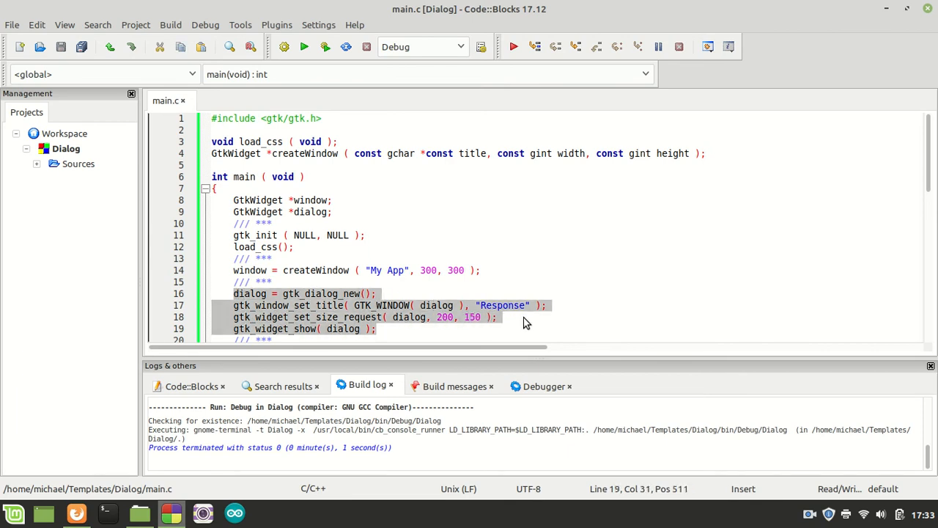
# Step: View the Code::Blocks 17.12 About window from the Help menu and dismiss it
pyautogui.click(355, 23)
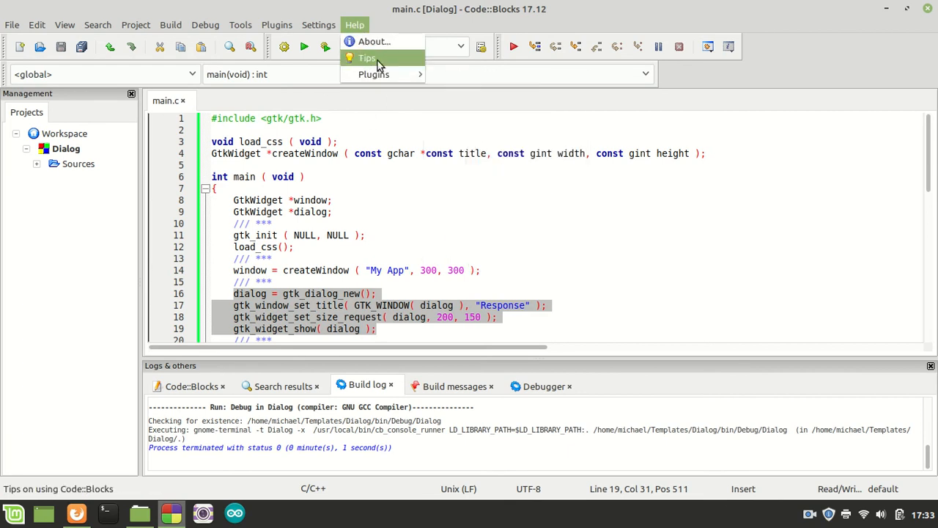
pyautogui.click(374, 41)
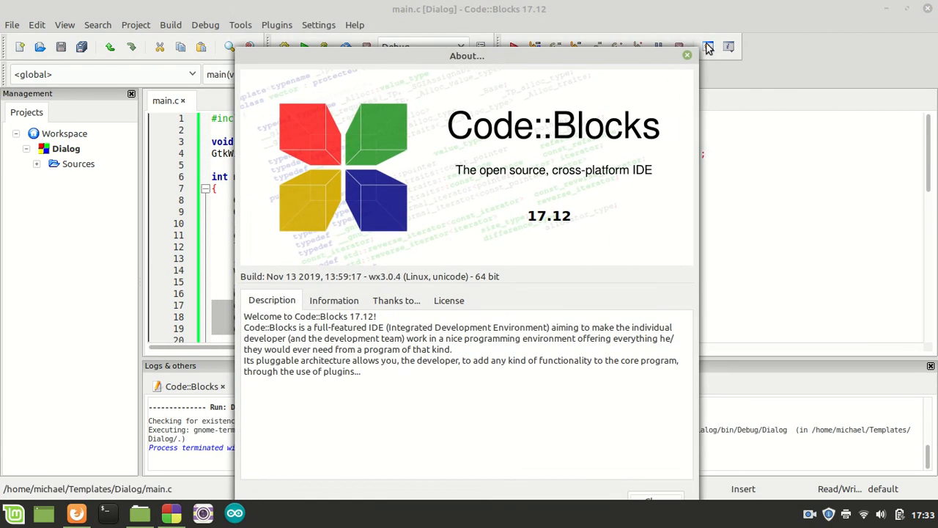
pyautogui.click(686, 55)
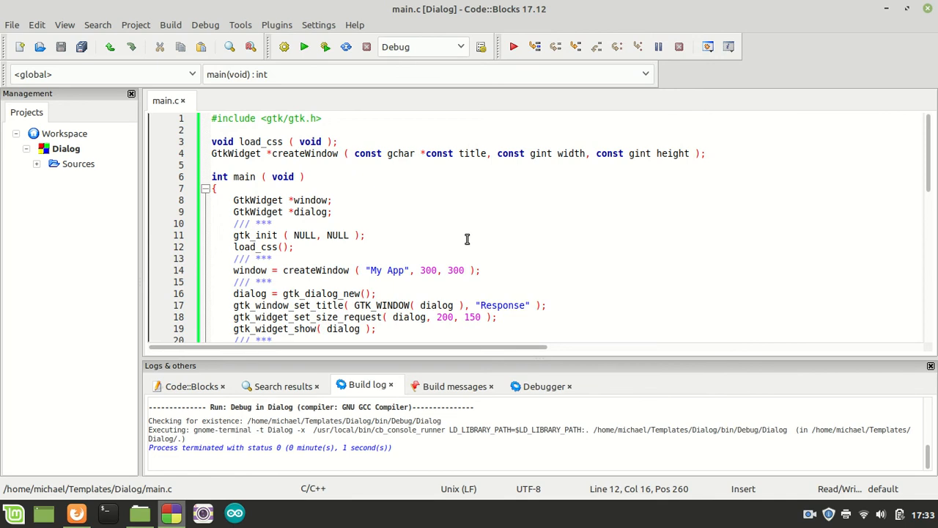
pyautogui.moveTo(422, 249)
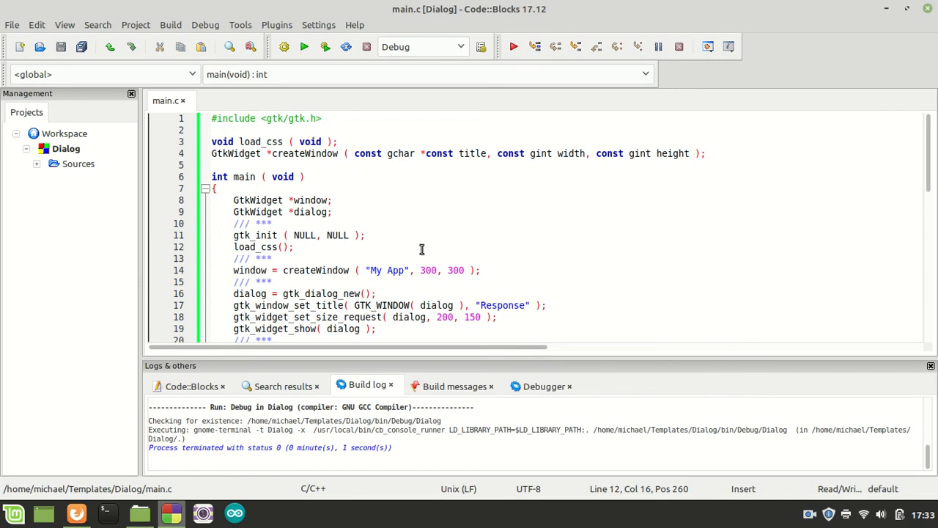
pyautogui.moveTo(282, 234)
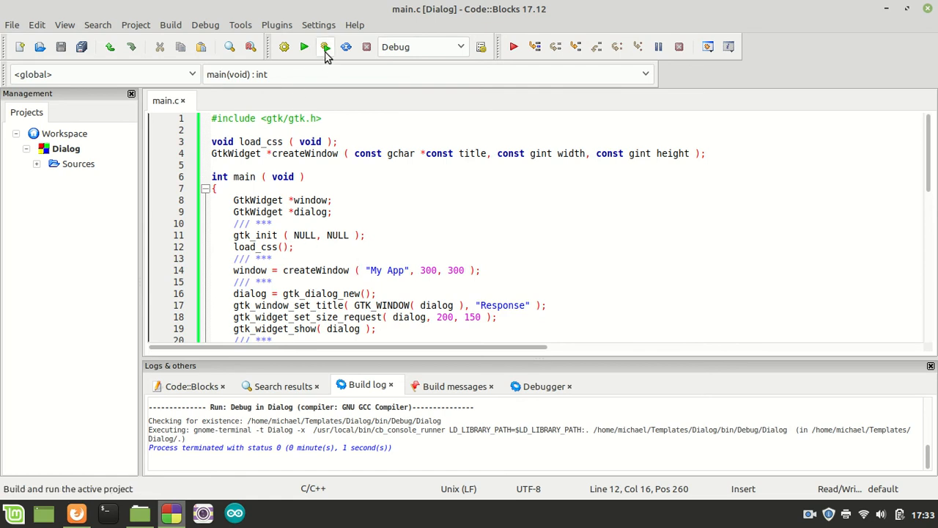
# Step: Build and run the project, note the no-transient-parent warning, and return to the GTK docs
pyautogui.click(303, 45)
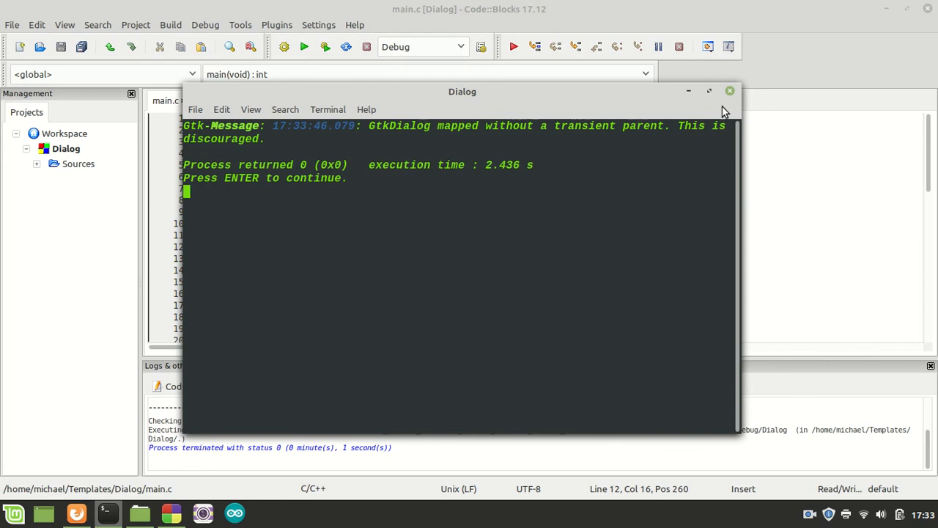
pyautogui.click(730, 91)
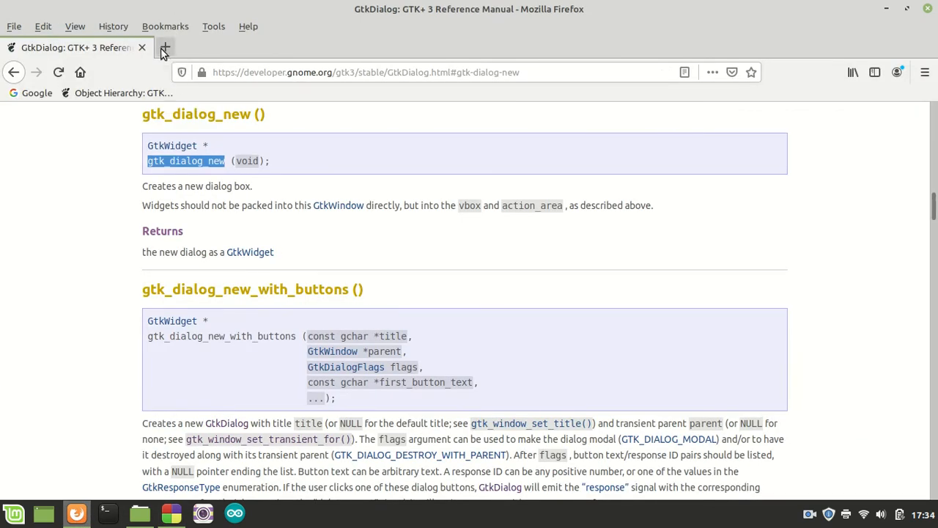
# Step: In a new Firefox tab, search the GTK+ 3 Object Hierarchy page for gtk_window
pyautogui.click(164, 47)
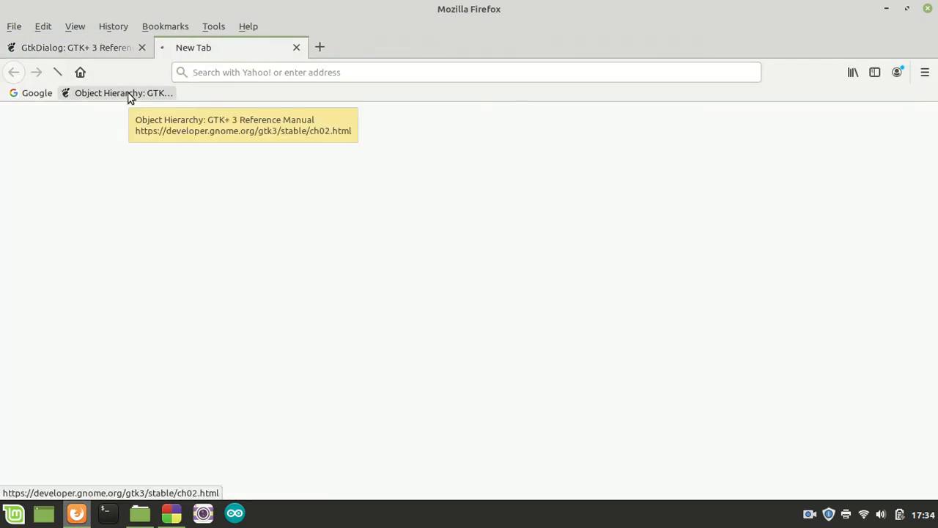
pyautogui.click(123, 92)
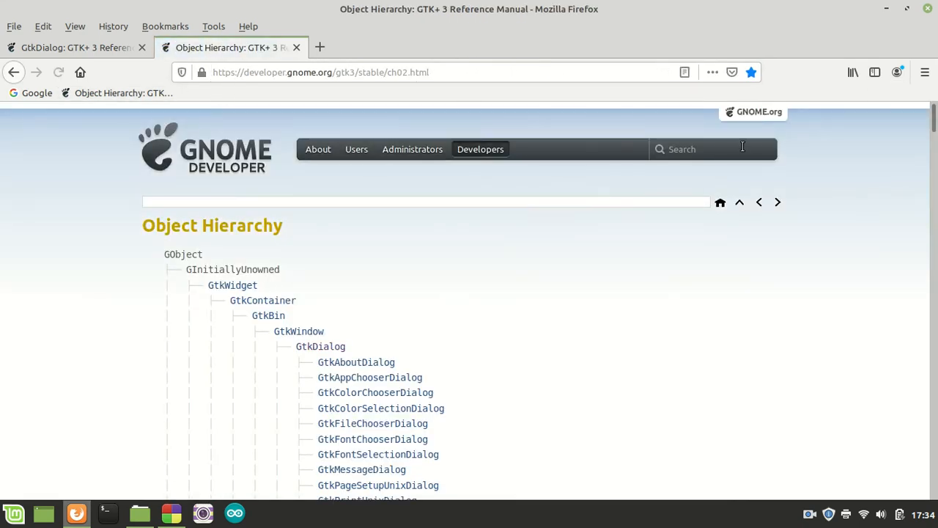
pyautogui.write('gtk_window')
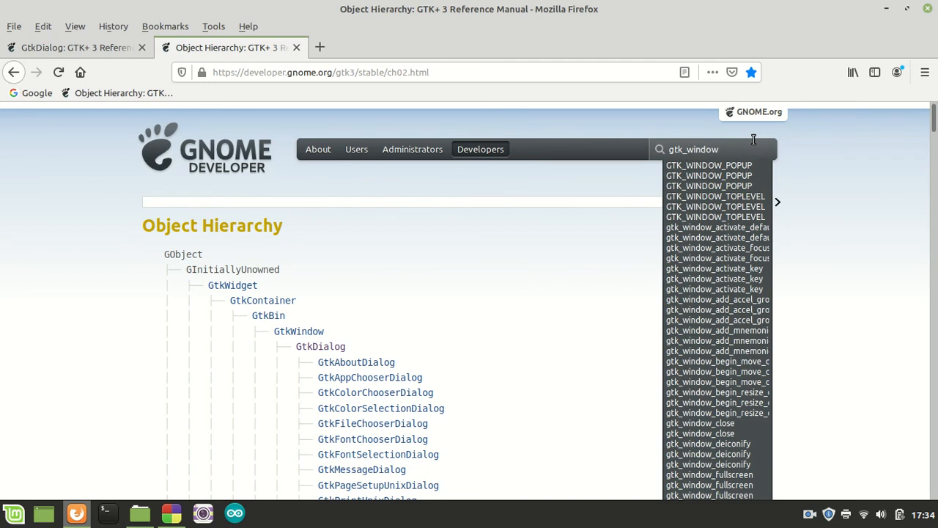
pyautogui.press('Backspace')
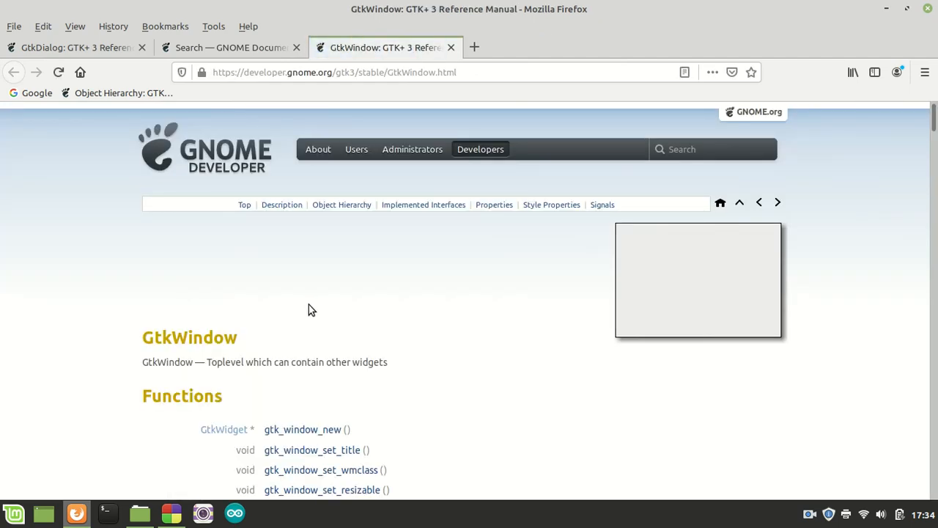
# Step: Read the gtk_window_set_transient_for entry in the GtkWindow reference, then return to main.c
pyautogui.scroll(-3)
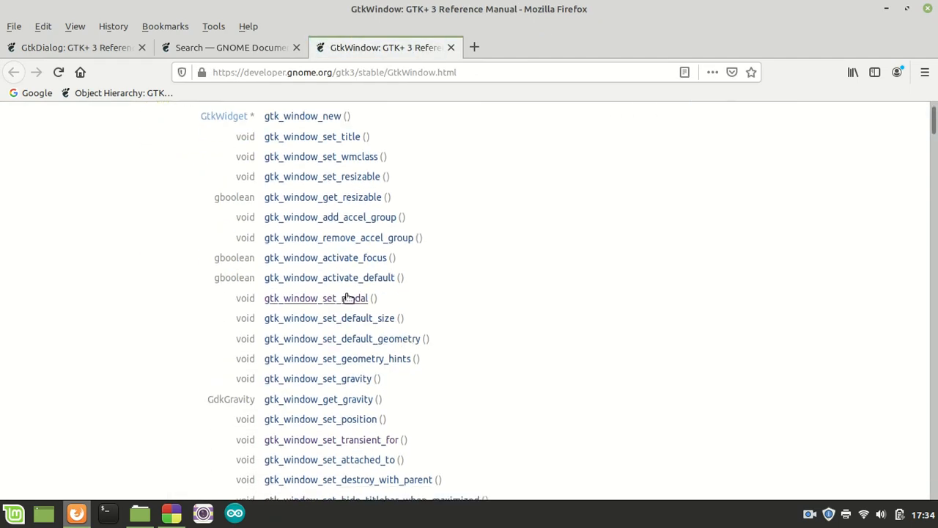
pyautogui.moveTo(380, 343)
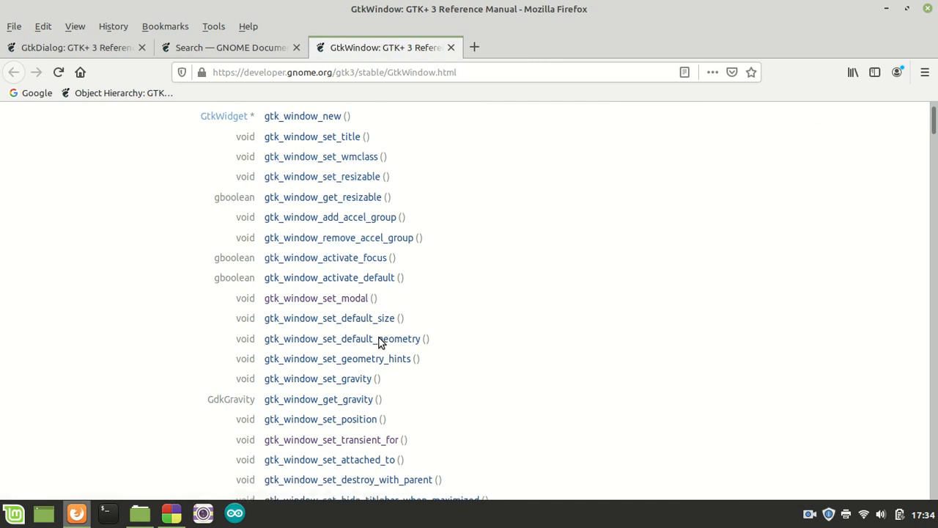
pyautogui.click(331, 440)
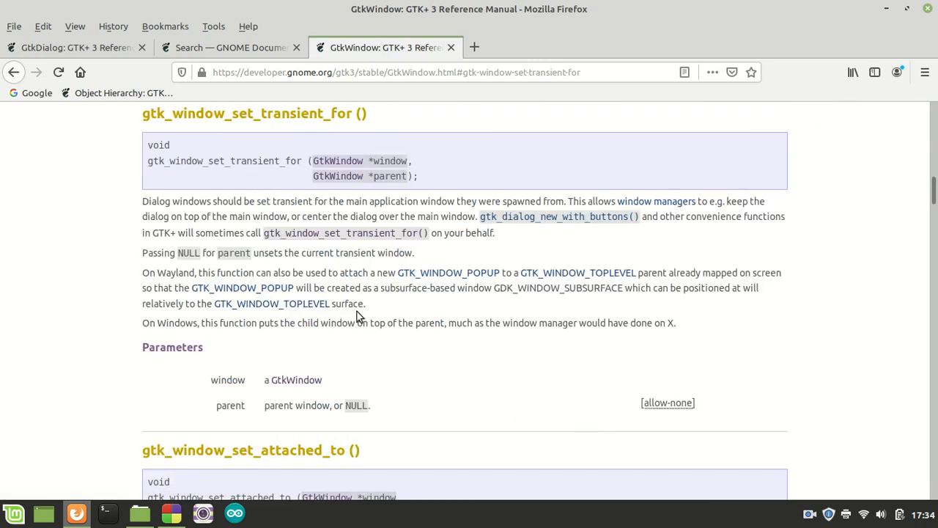
pyautogui.moveTo(246, 227)
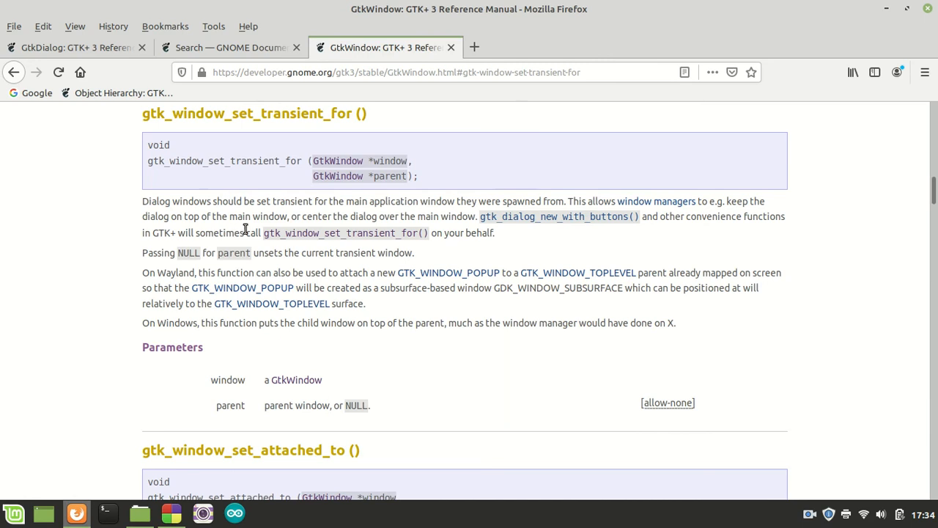
pyautogui.moveTo(334, 214)
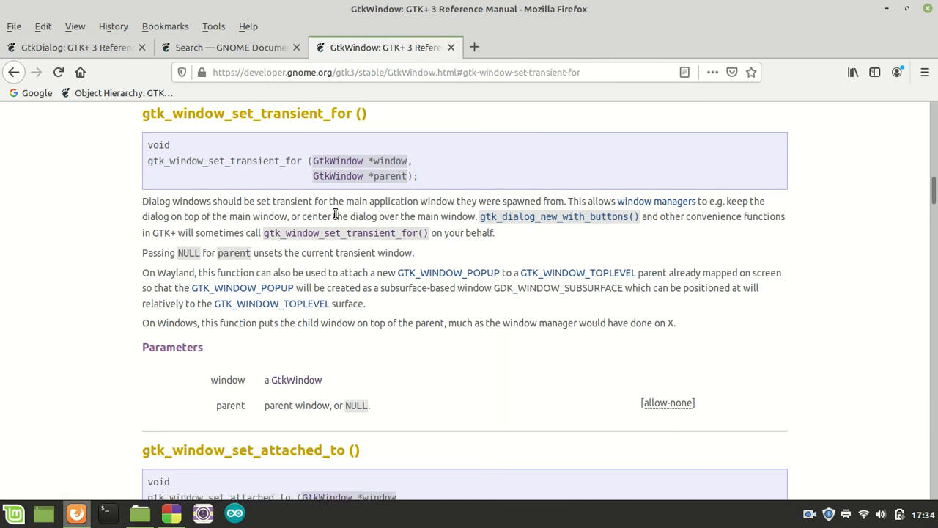
pyautogui.moveTo(412, 214)
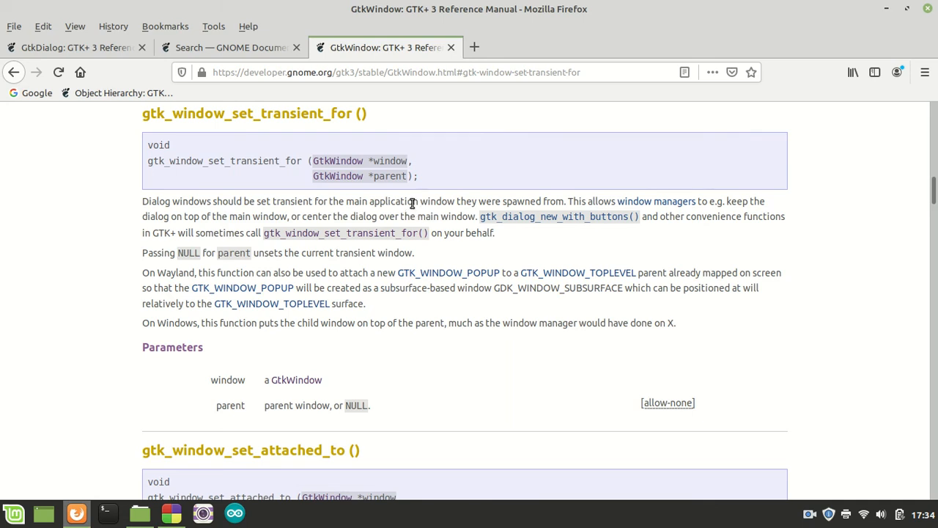
pyautogui.moveTo(726, 213)
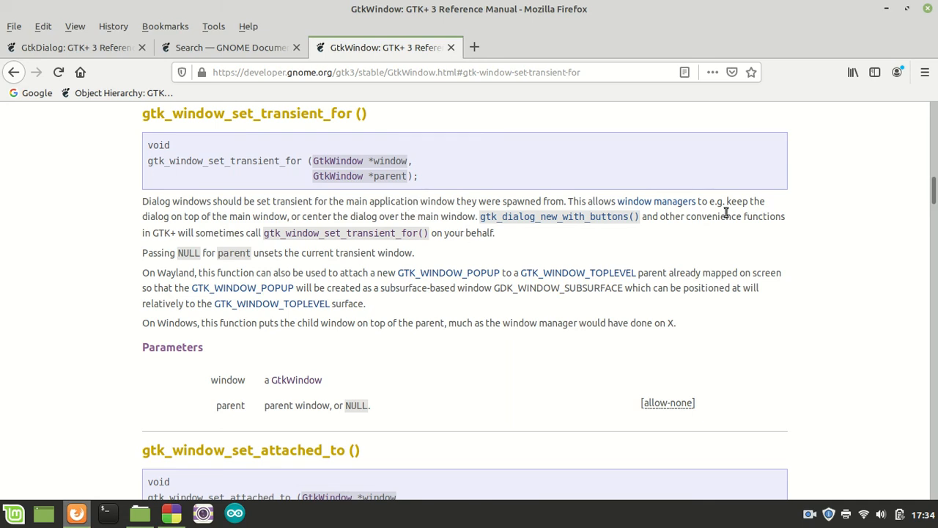
pyautogui.moveTo(635, 241)
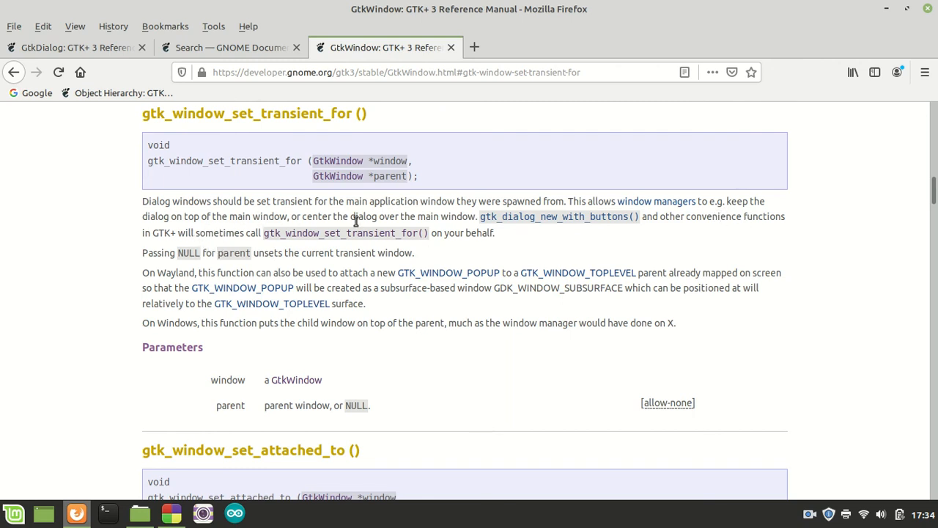
pyautogui.moveTo(458, 233)
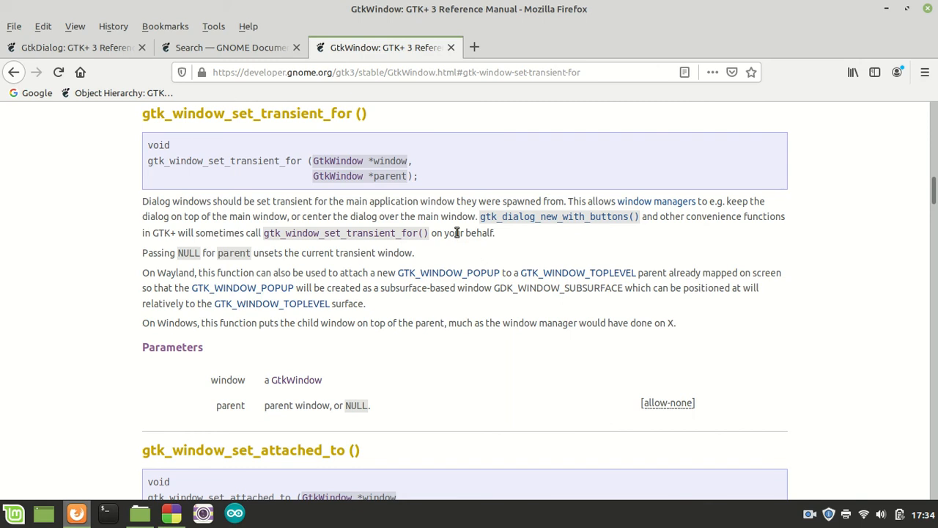
pyautogui.moveTo(572, 226)
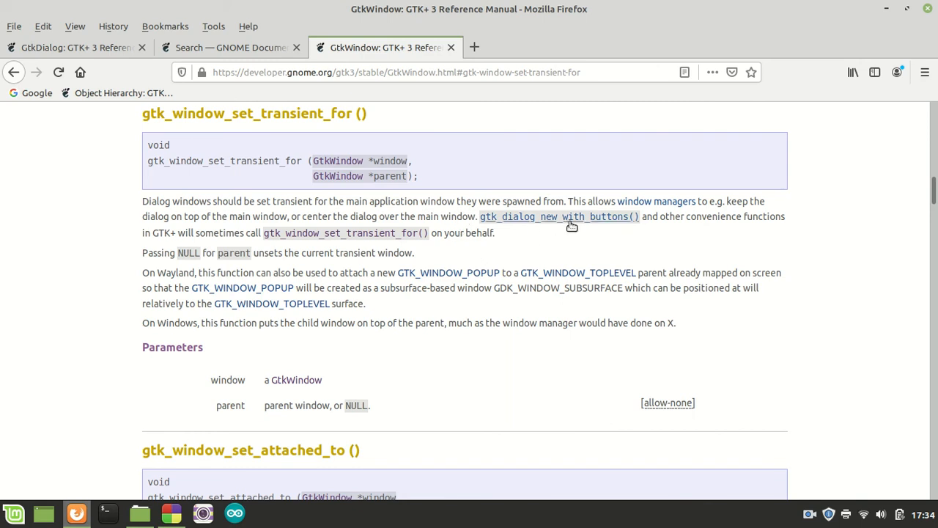
pyautogui.moveTo(264, 264)
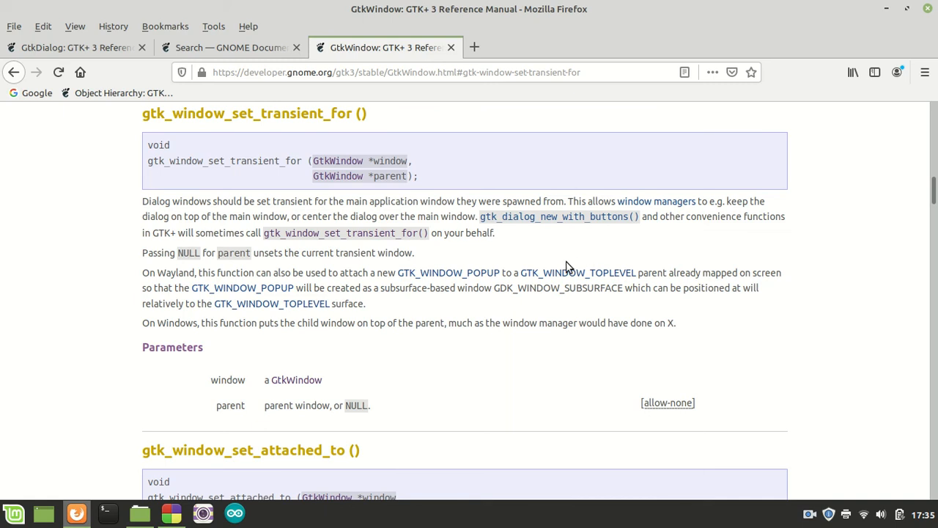
pyautogui.moveTo(393, 255)
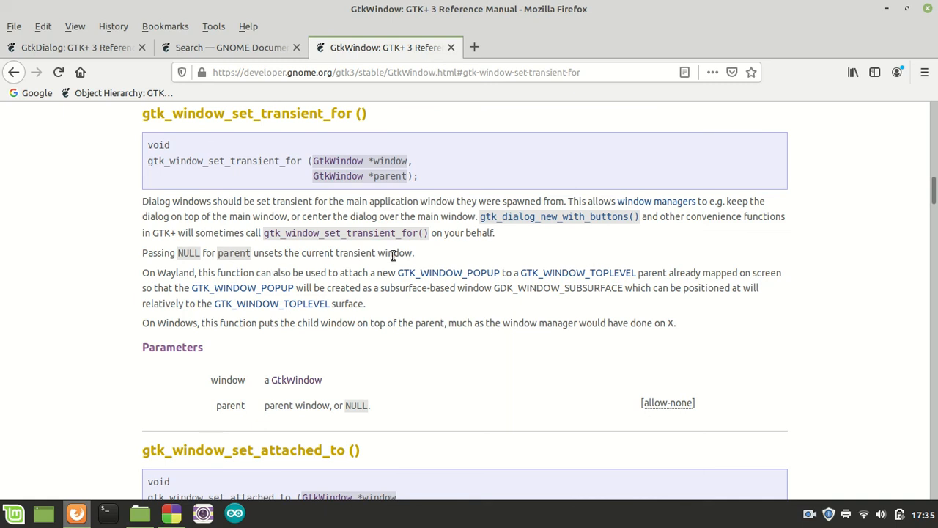
pyautogui.doubleClick(223, 160)
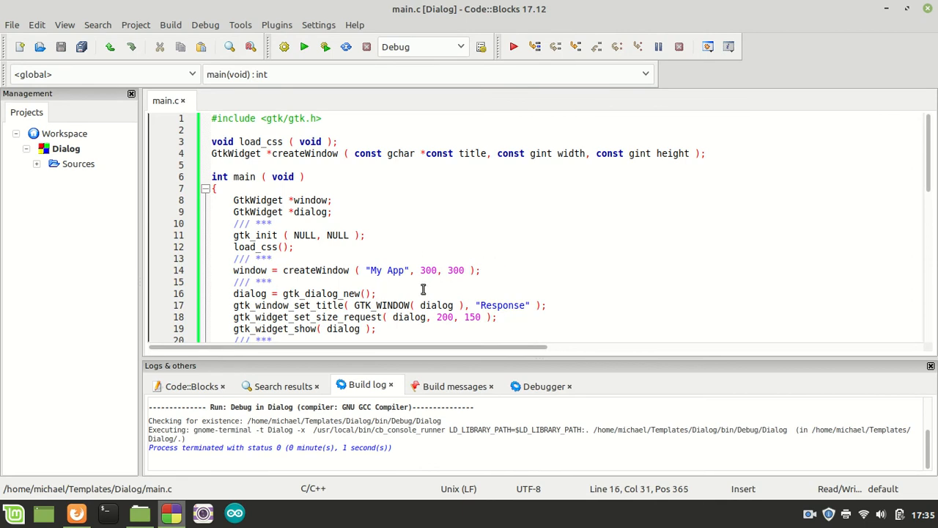
# Step: Add gtk_window_set_transient_for ( GTK_WINDOW ( dialog ), window ); after gtk_dialog_new and build
pyautogui.write('gtk_window_set_transient_for')
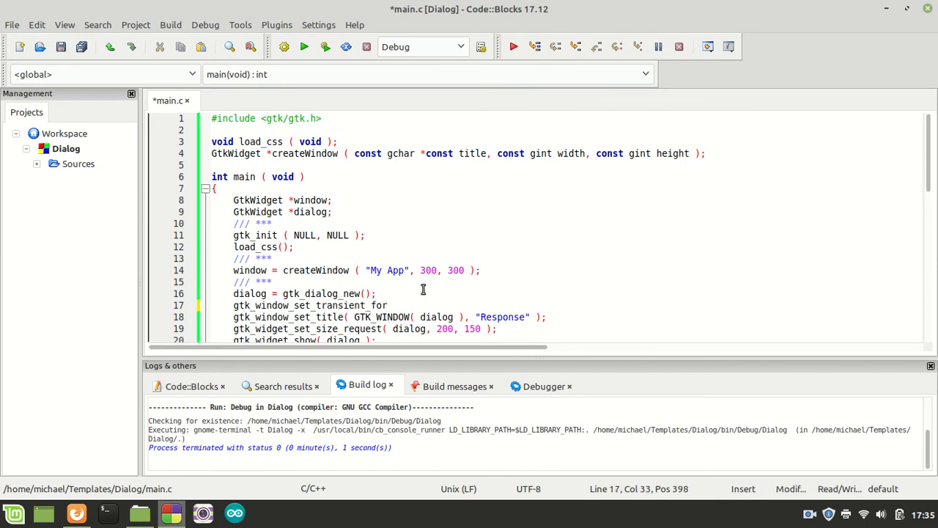
pyautogui.write('(')
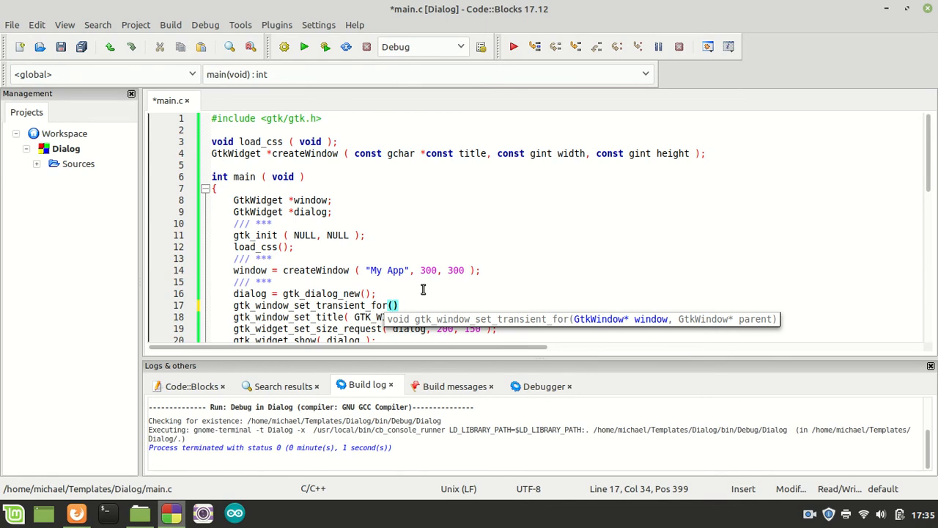
pyautogui.write('gtk_wdind')
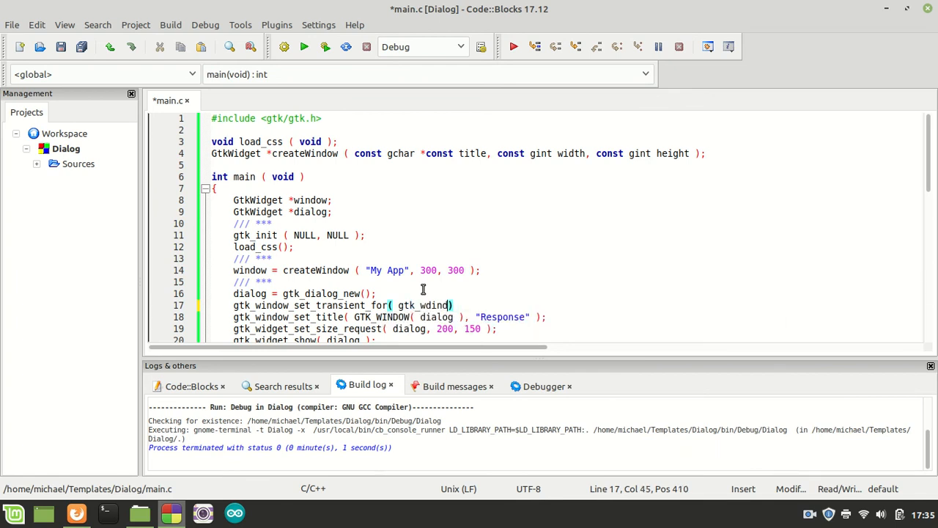
pyautogui.write('wind')
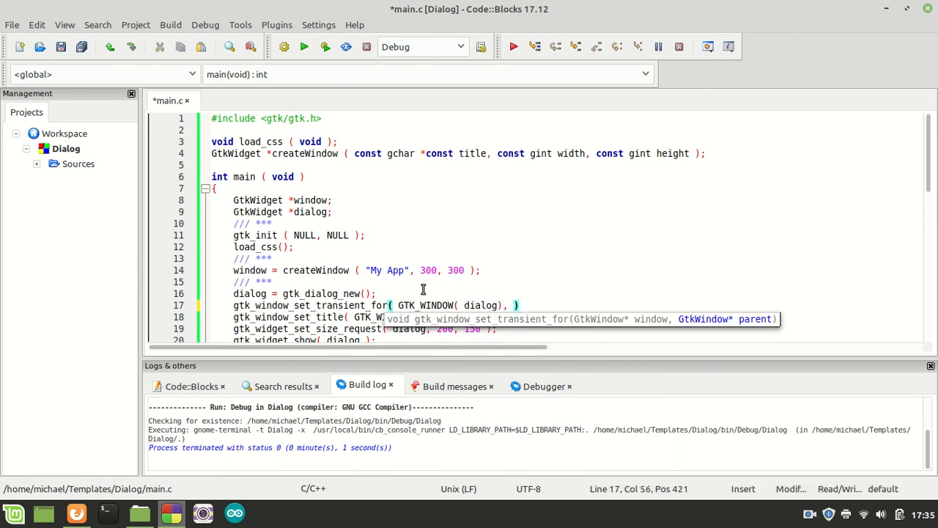
pyautogui.write('window')
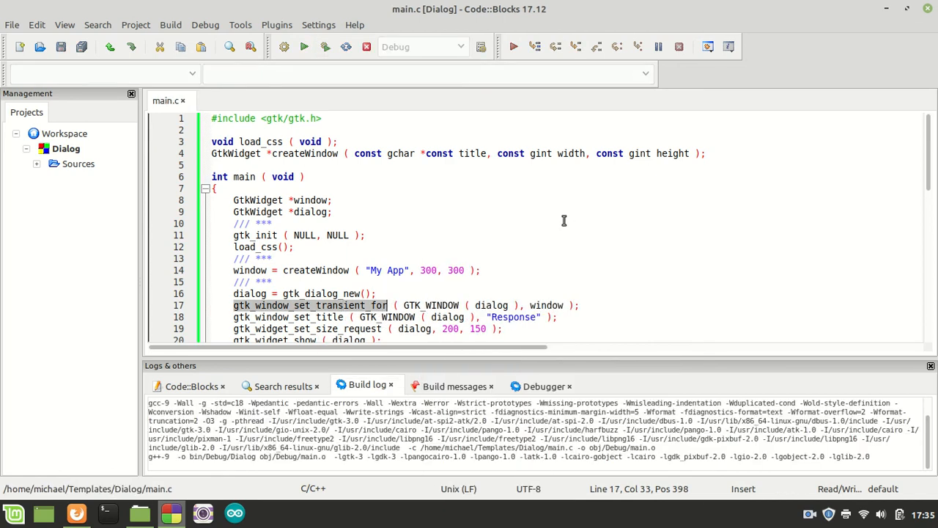
# Step: Fix the pointer error by casting the parent as GTK_WINDOW( window ) on line 17, then build and run
pyautogui.click(284, 45)
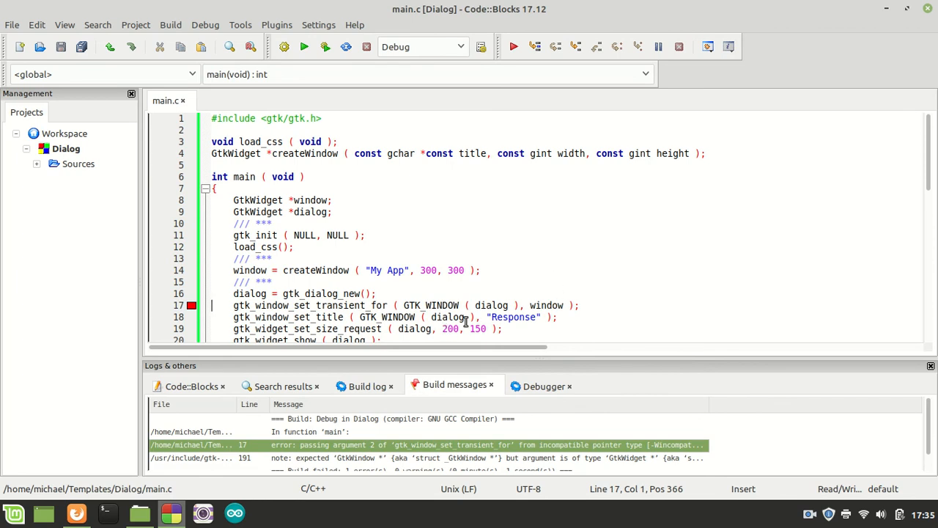
pyautogui.moveTo(549, 308)
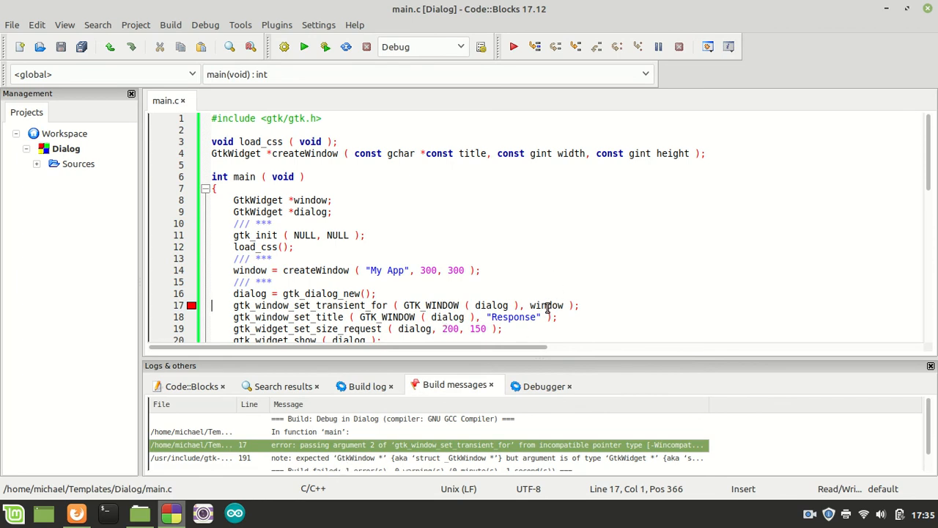
pyautogui.moveTo(545, 305)
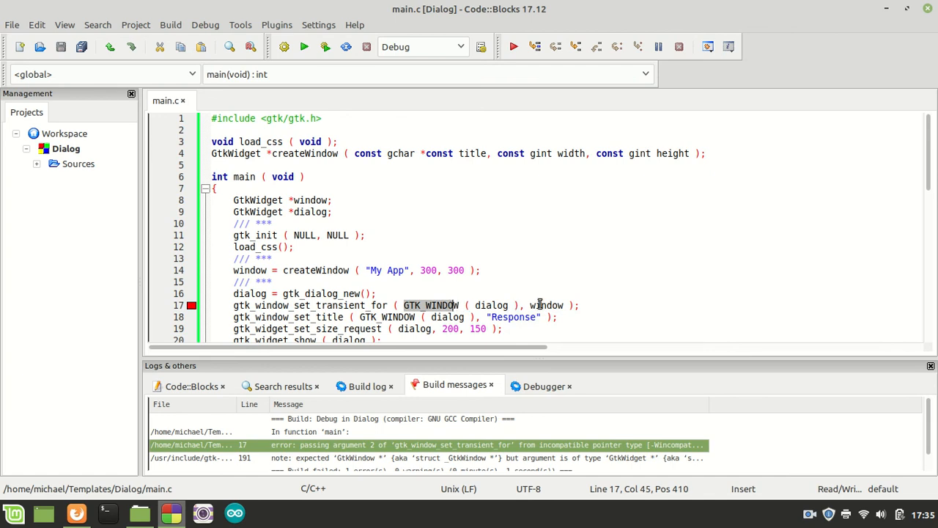
pyautogui.write('gt')
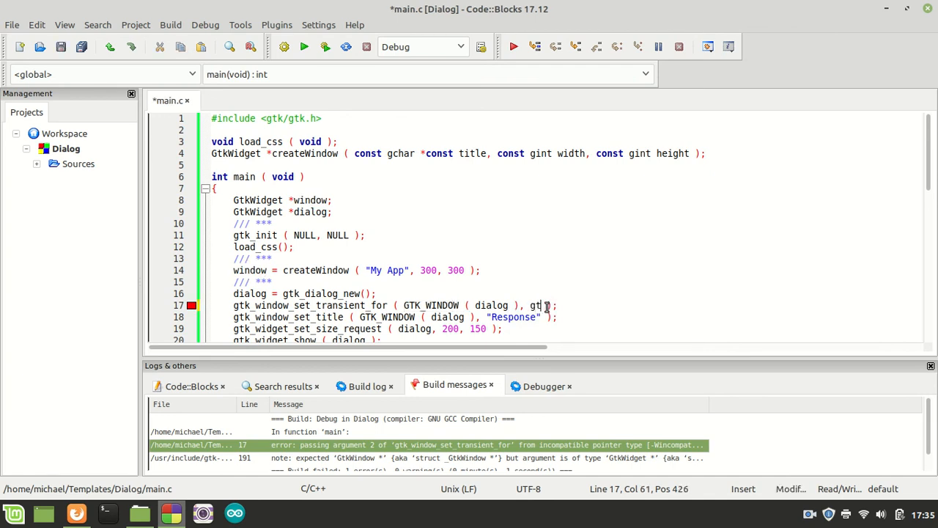
pyautogui.write('gt')
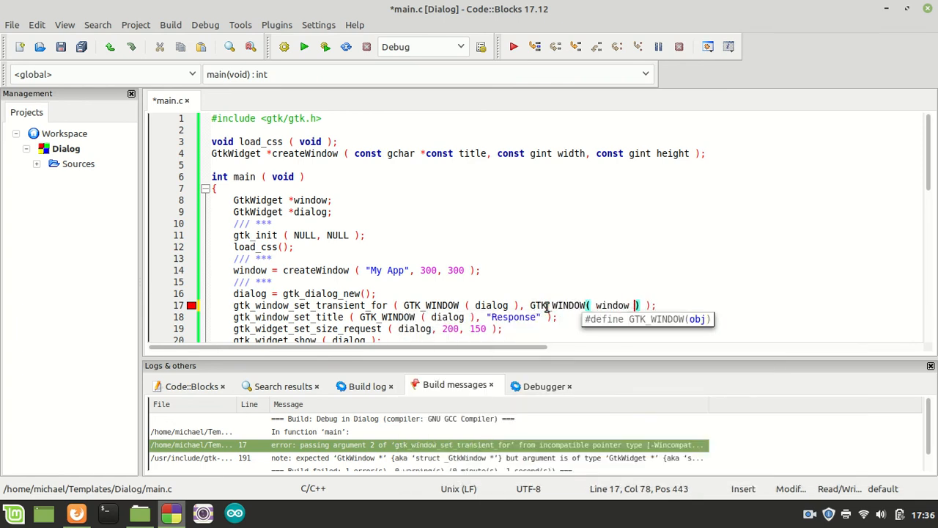
pyautogui.moveTo(330, 65)
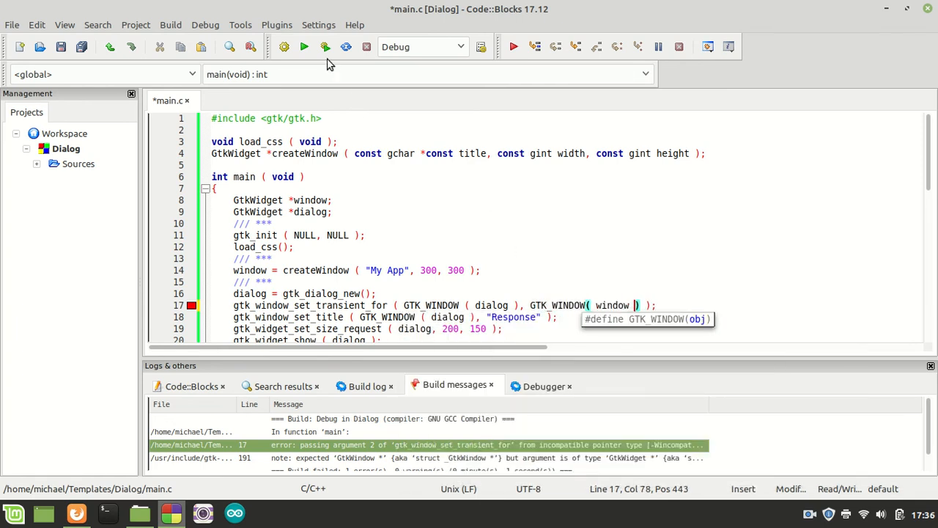
pyautogui.click(285, 45)
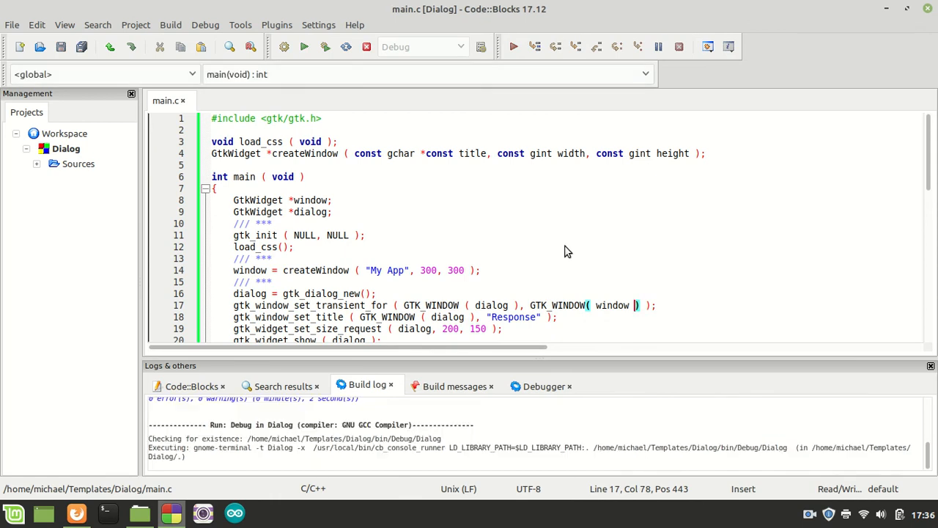
# Step: Drag My App and the Response dialog around to check the dialog stays placed over its parent
pyautogui.click(303, 45)
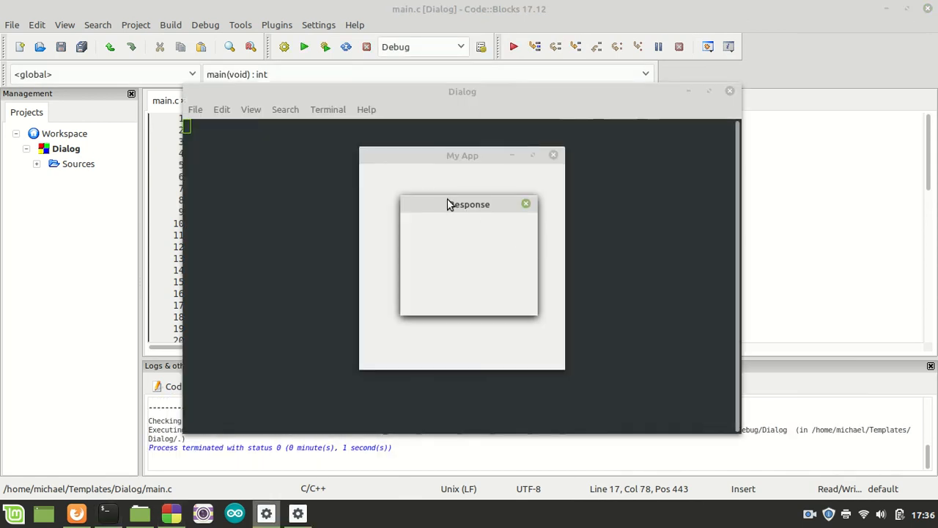
pyautogui.moveTo(469, 204); pyautogui.dragTo(579, 253)
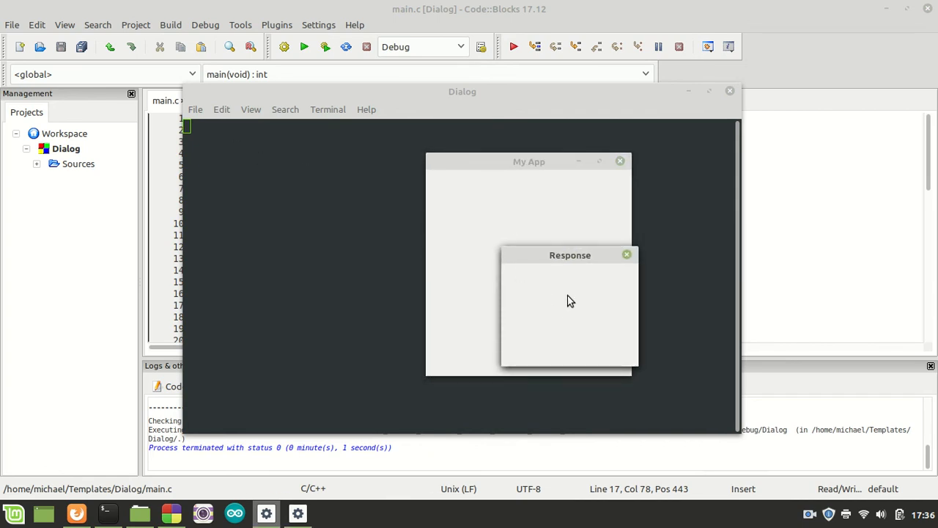
pyautogui.moveTo(570, 255); pyautogui.dragTo(563, 235)
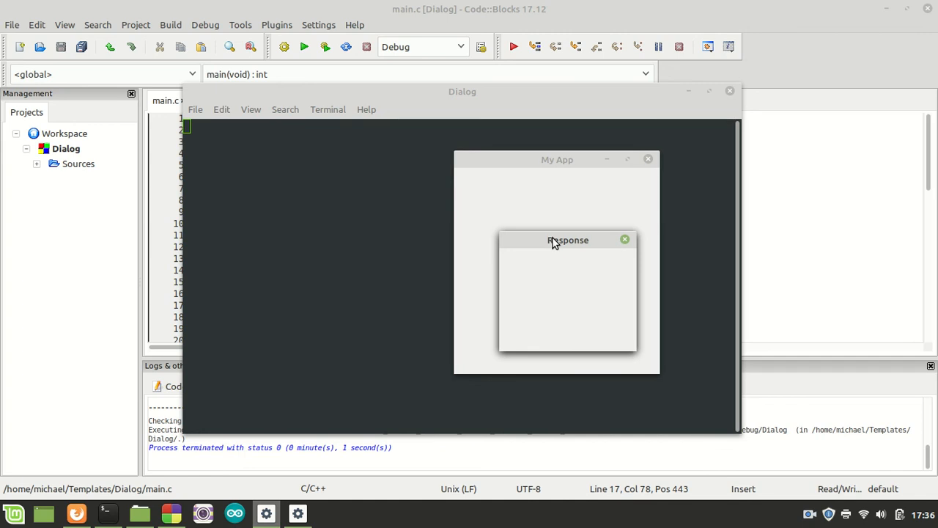
pyautogui.moveTo(566, 252)
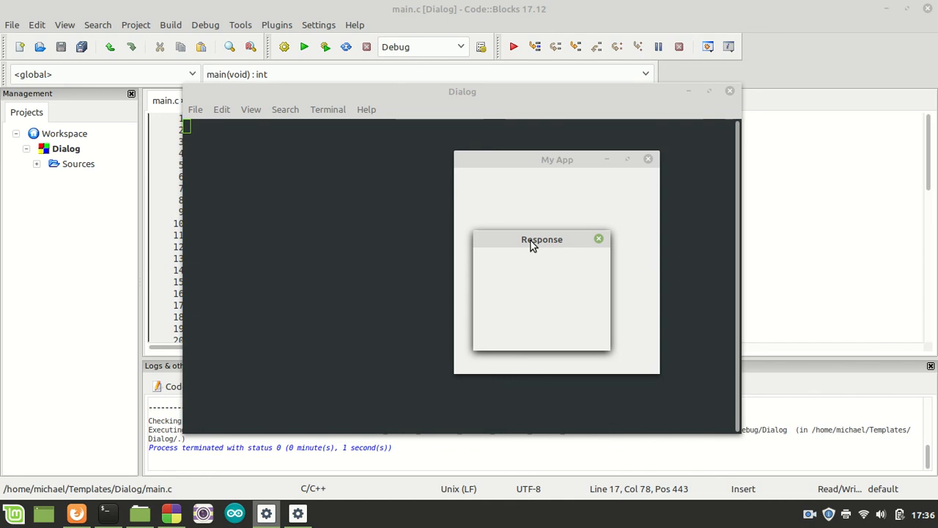
pyautogui.moveTo(542, 239); pyautogui.dragTo(420, 193)
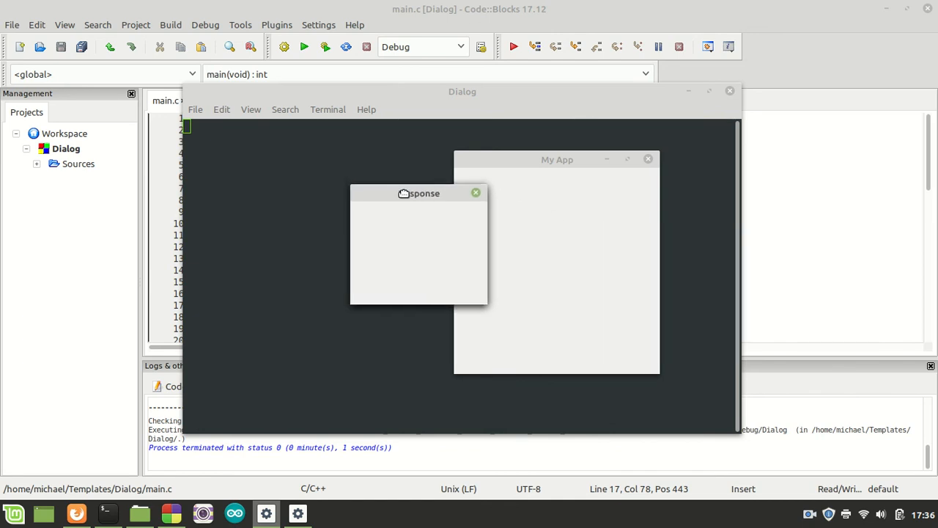
pyautogui.moveTo(420, 194); pyautogui.dragTo(384, 160)
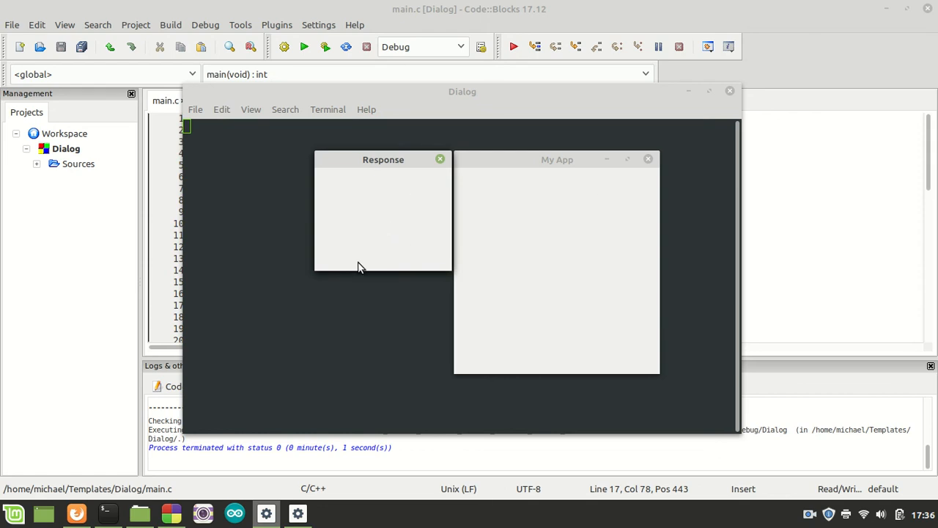
pyautogui.moveTo(396, 218)
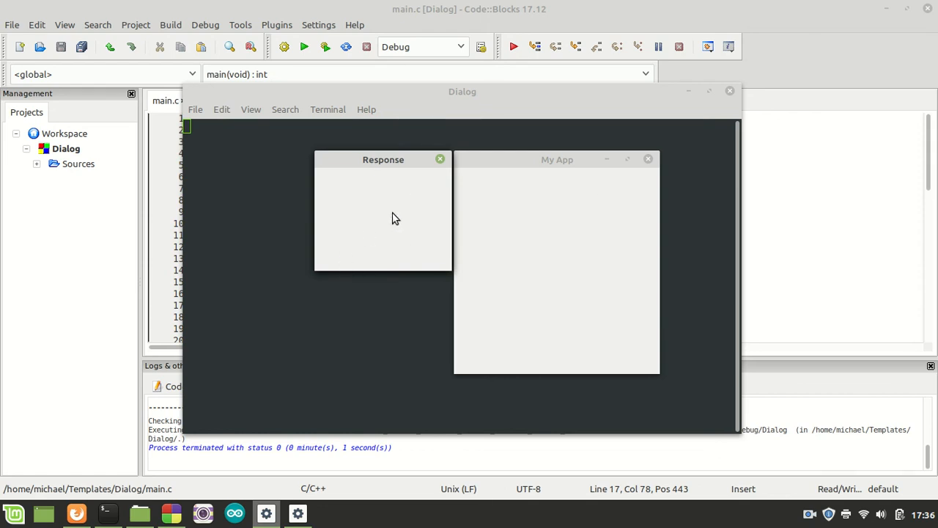
pyautogui.moveTo(437, 219)
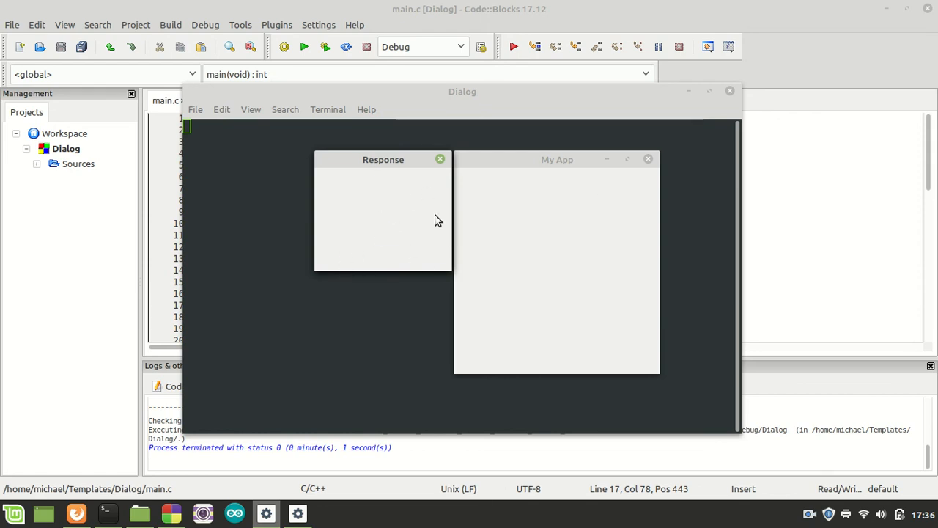
pyautogui.moveTo(381, 252)
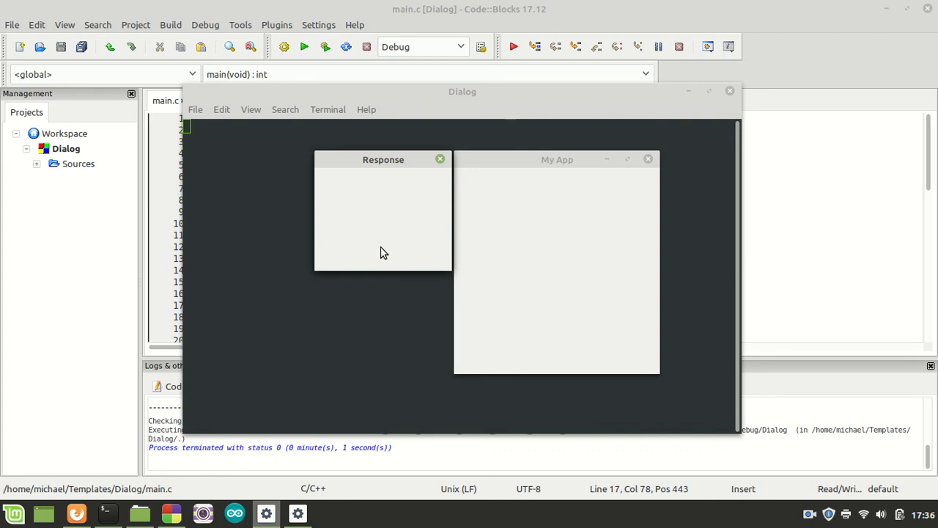
pyautogui.moveTo(445, 265)
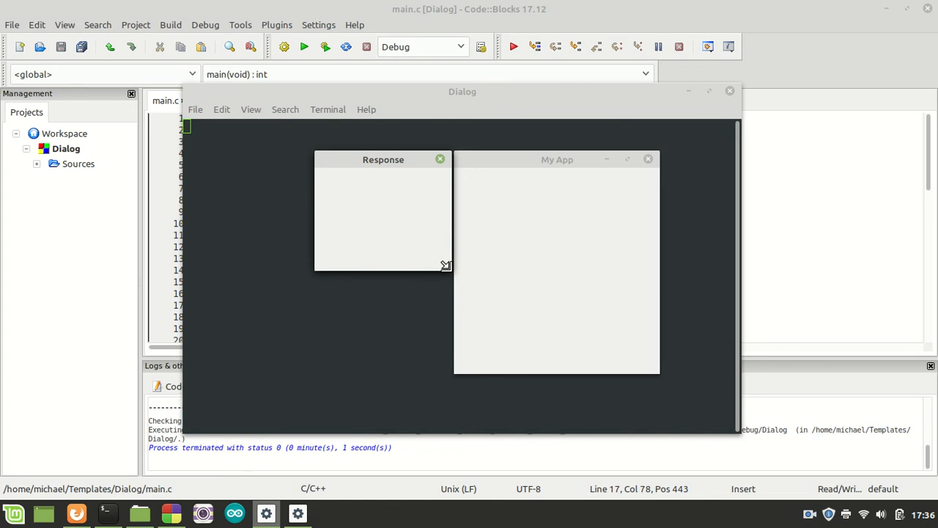
pyautogui.moveTo(355, 161)
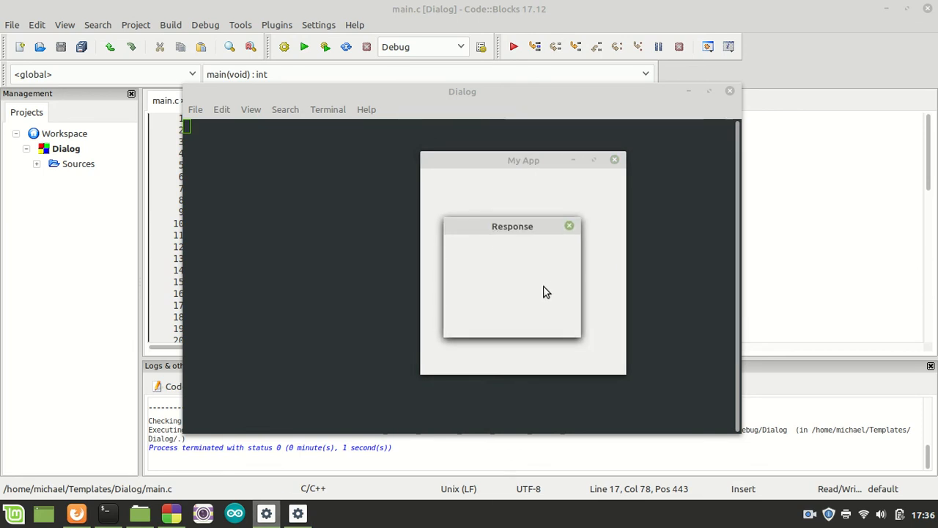
pyautogui.moveTo(302, 238)
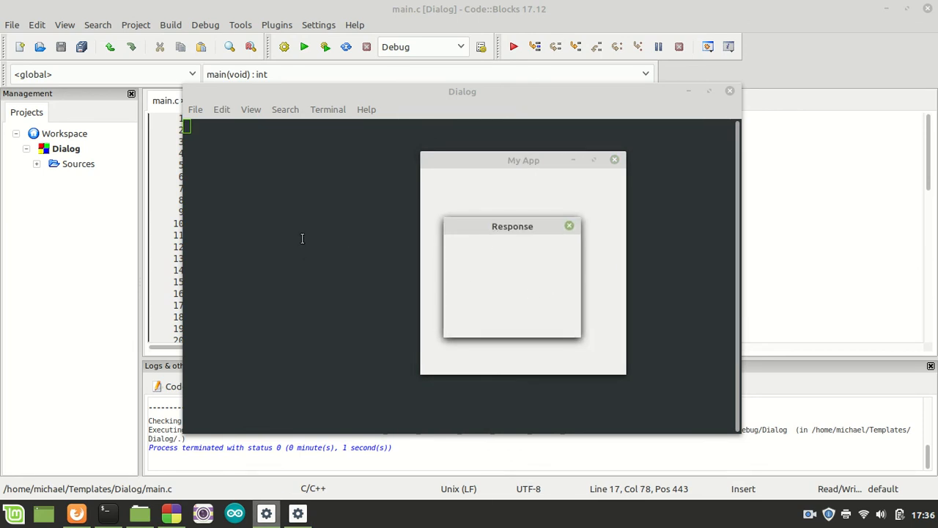
pyautogui.moveTo(510, 279)
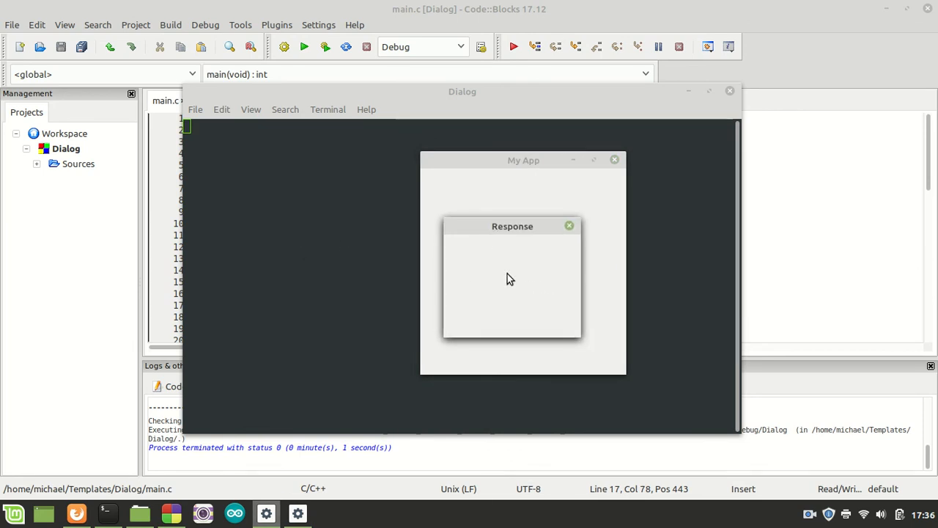
pyautogui.moveTo(511, 225); pyautogui.dragTo(565, 227)
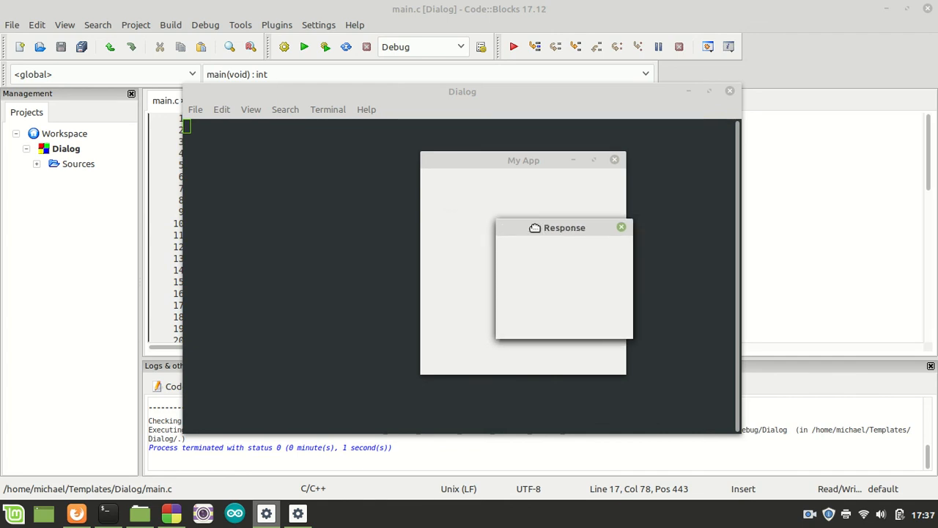
pyautogui.moveTo(565, 227); pyautogui.dragTo(510, 241)
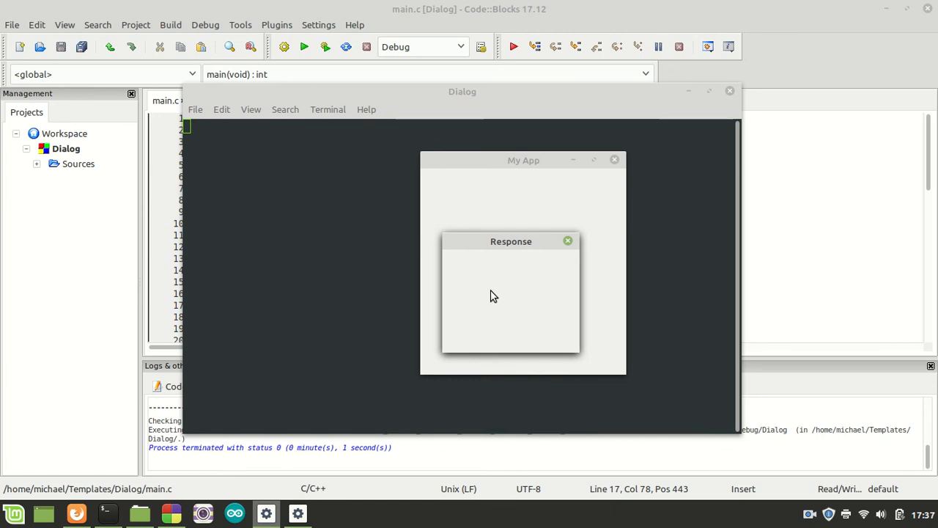
pyautogui.moveTo(506, 305)
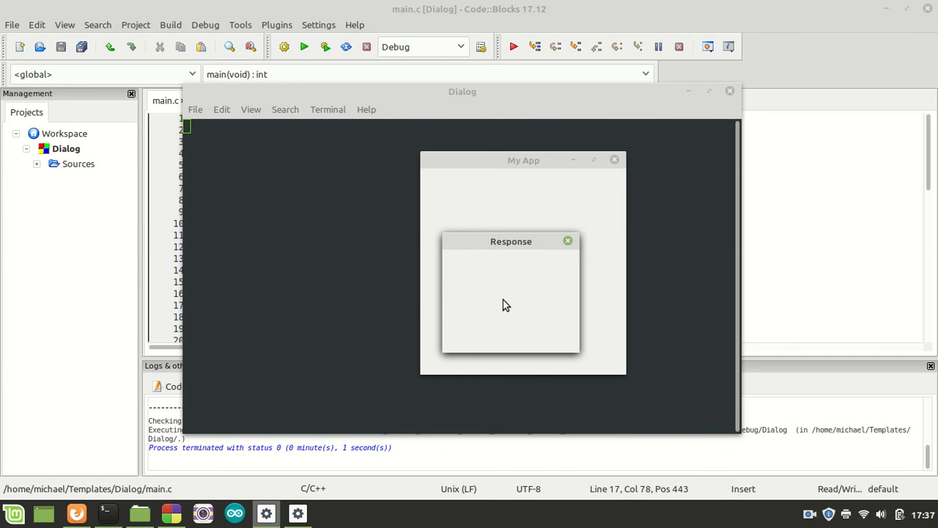
pyautogui.moveTo(498, 247)
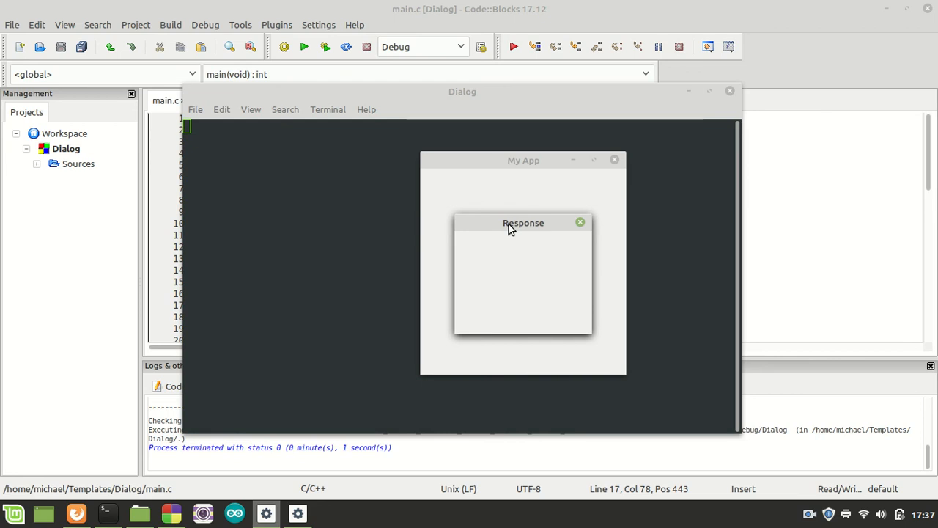
pyautogui.moveTo(516, 255)
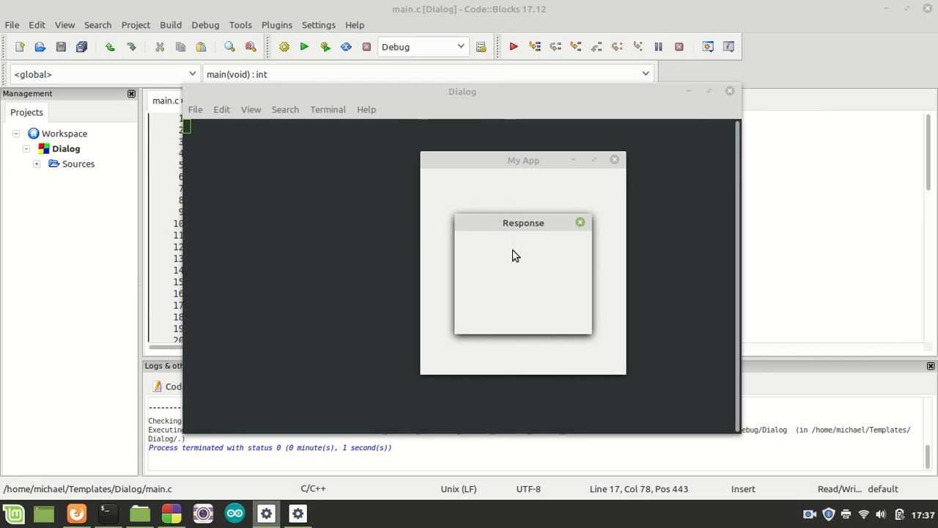
# Step: Close the Response dialog and the running program's terminal
pyautogui.click(580, 223)
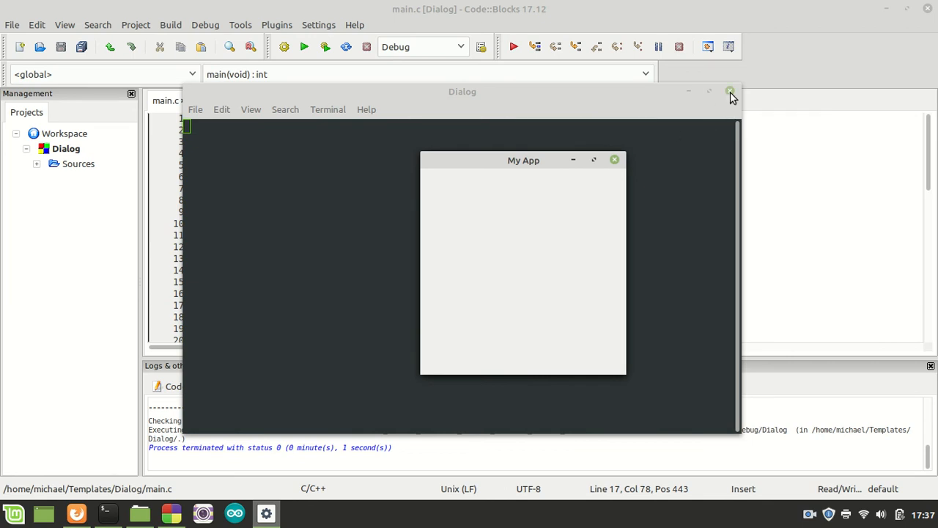
pyautogui.click(730, 91)
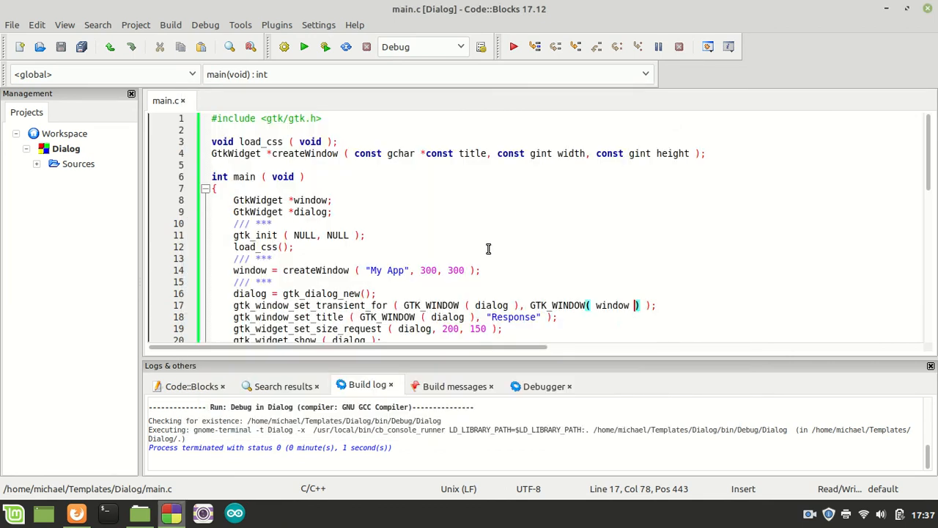